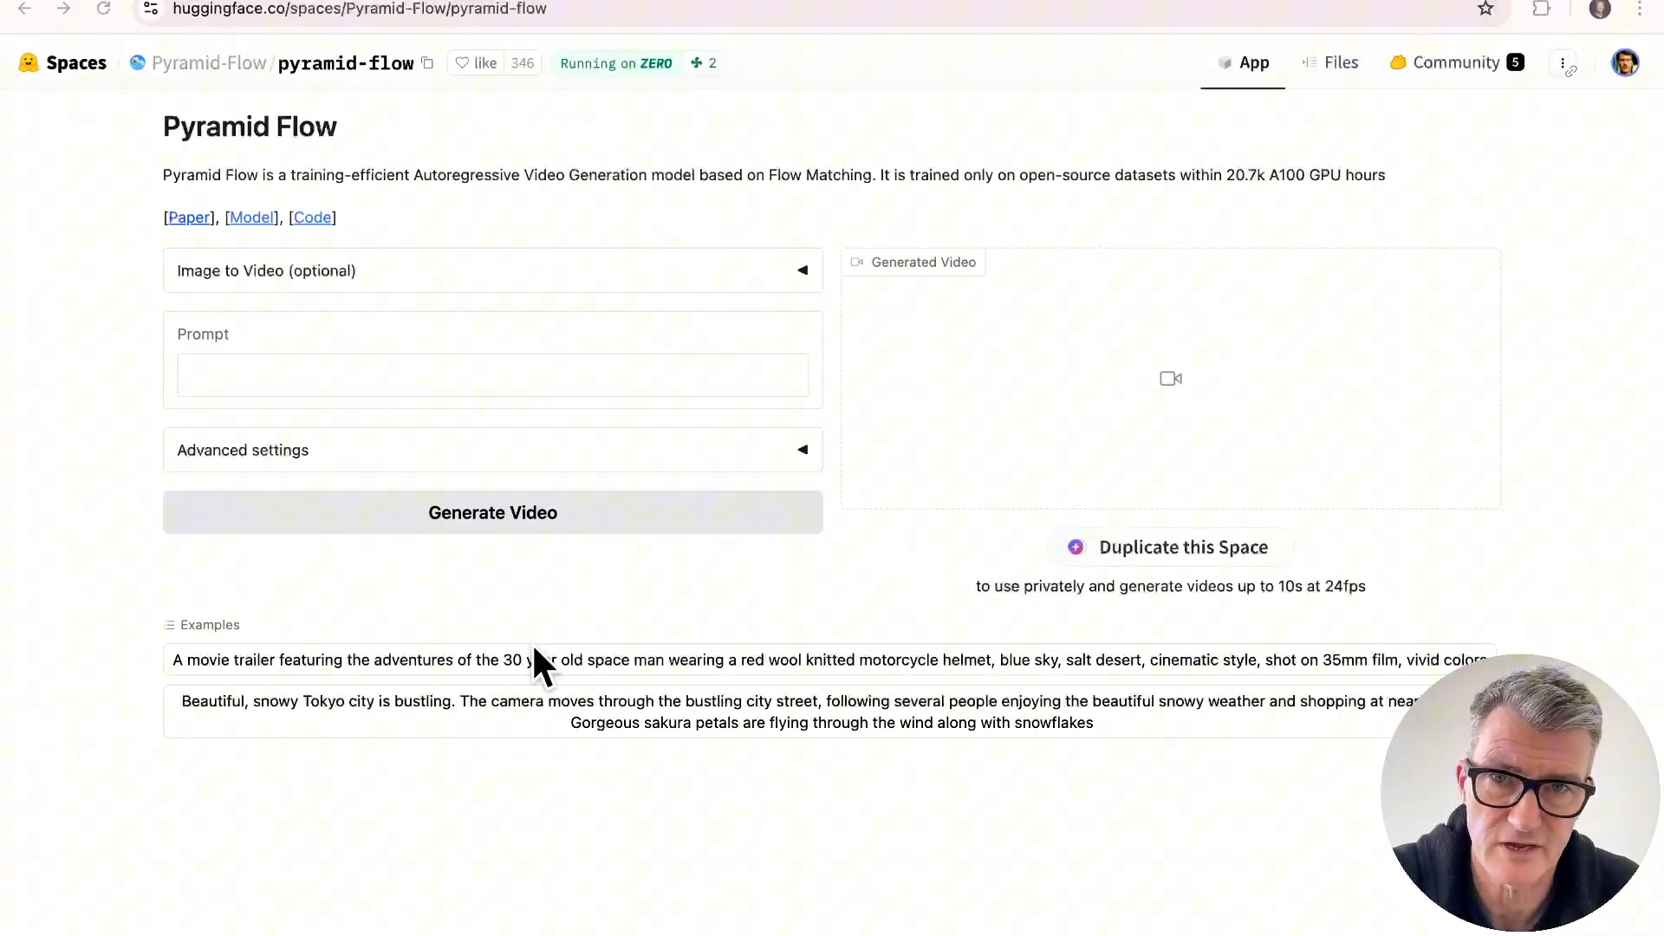
Step: Click into the Prompt box and select the Pyramid Flow title text
left_click(491, 375)
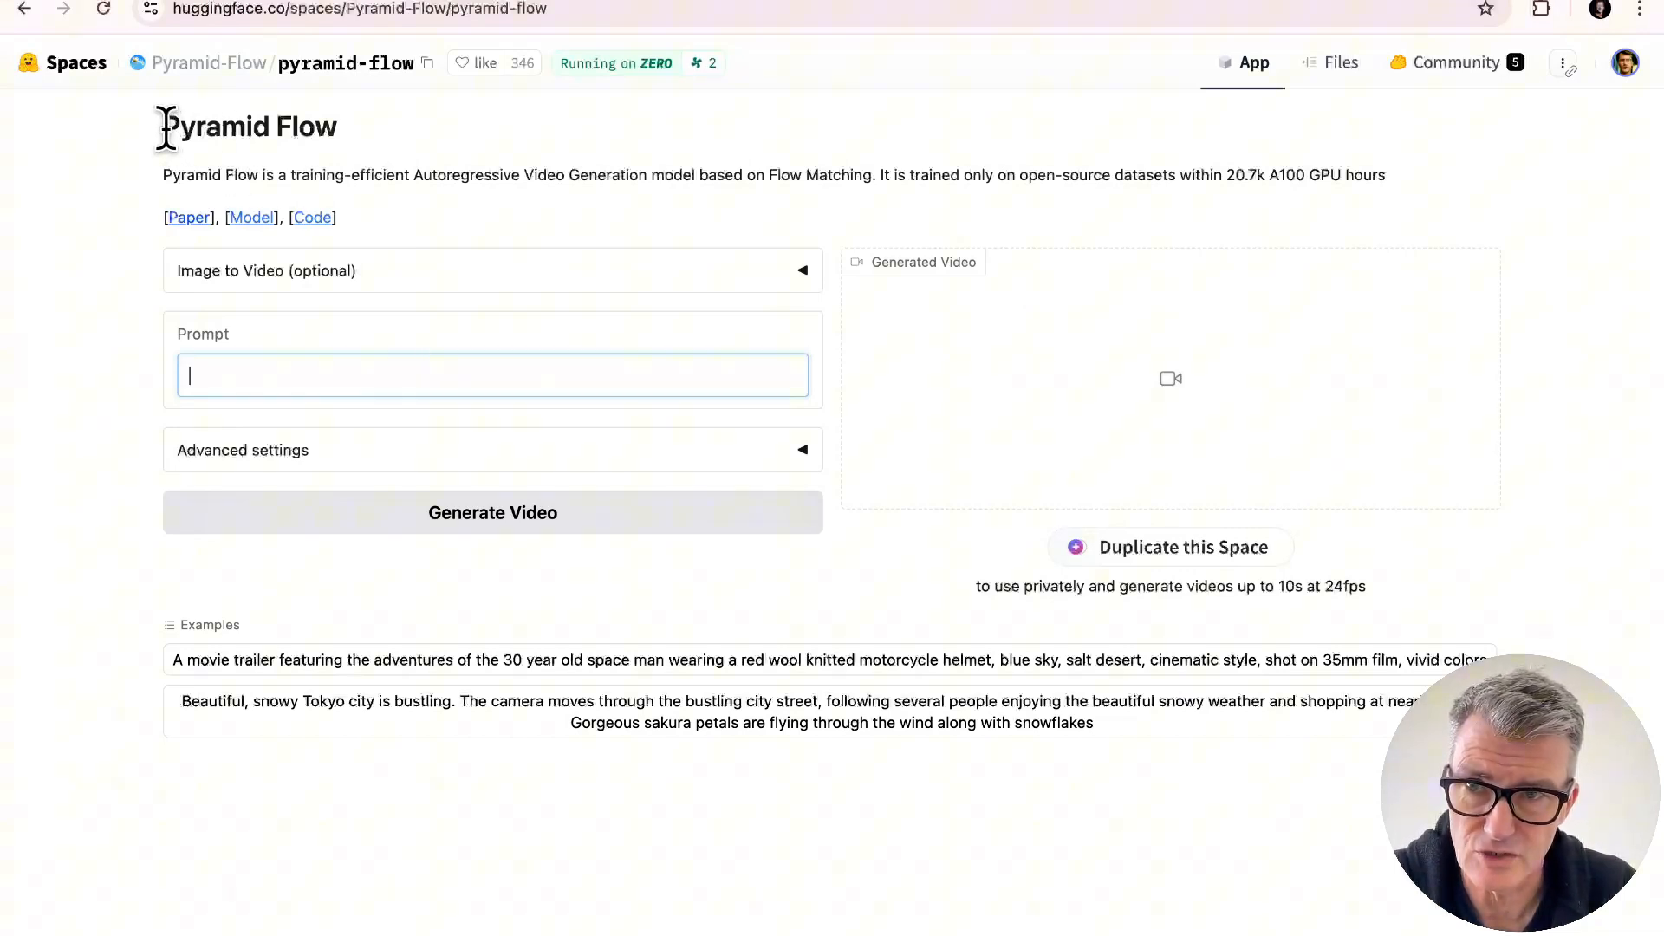
double_click(250, 127)
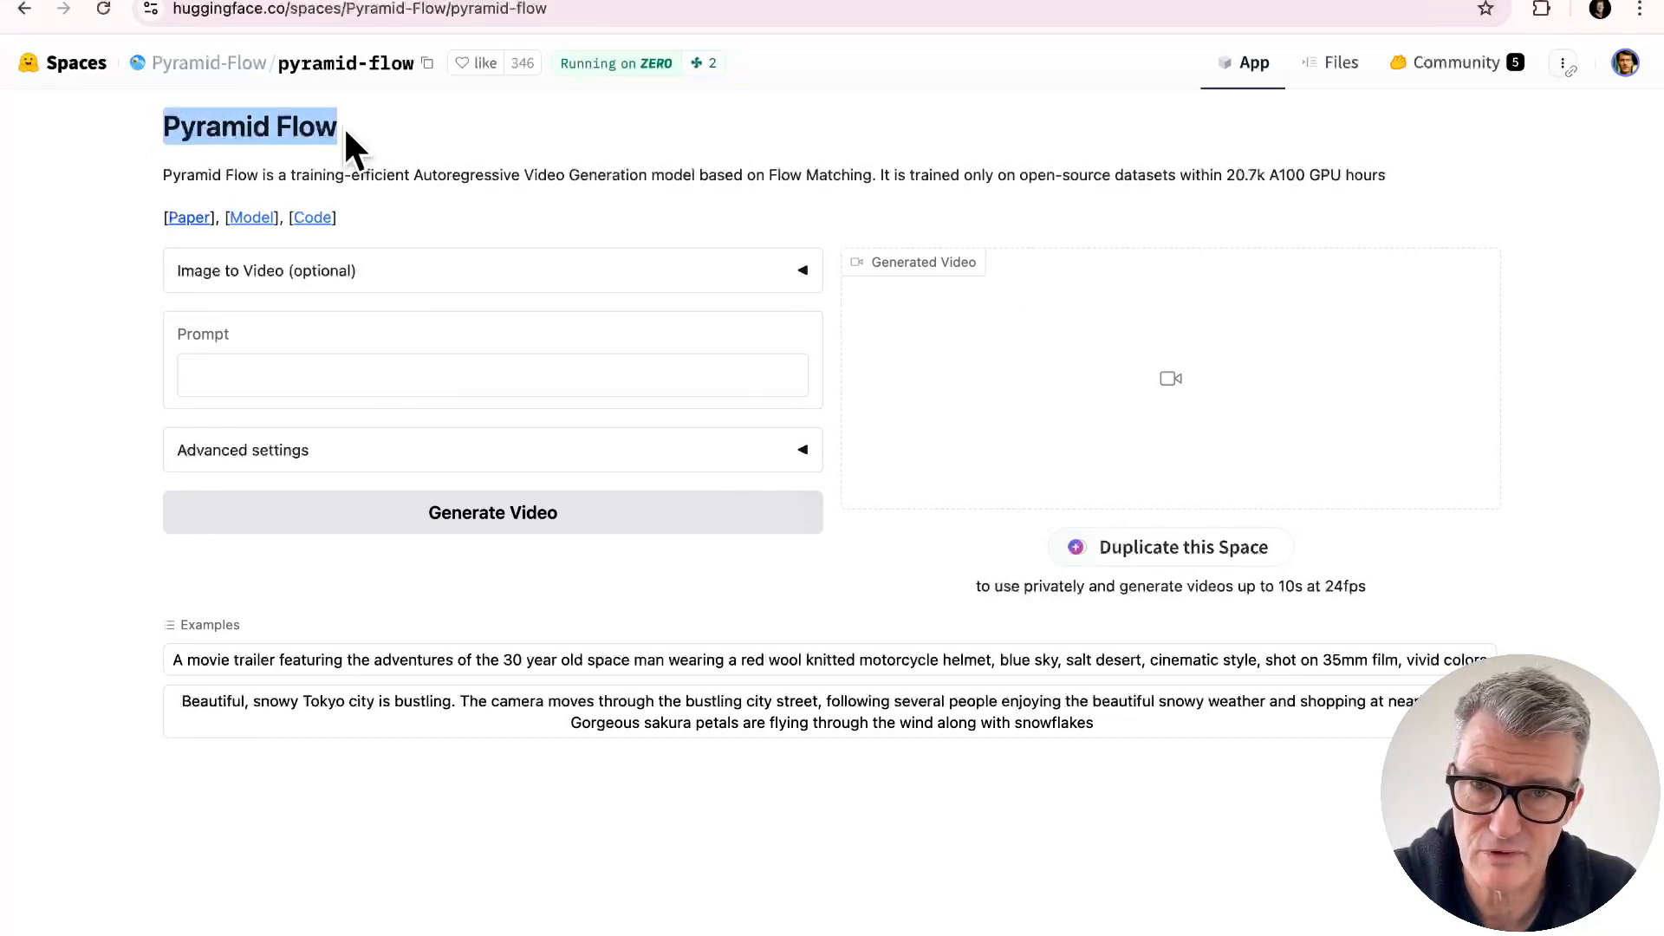
mouse_move(63, 26)
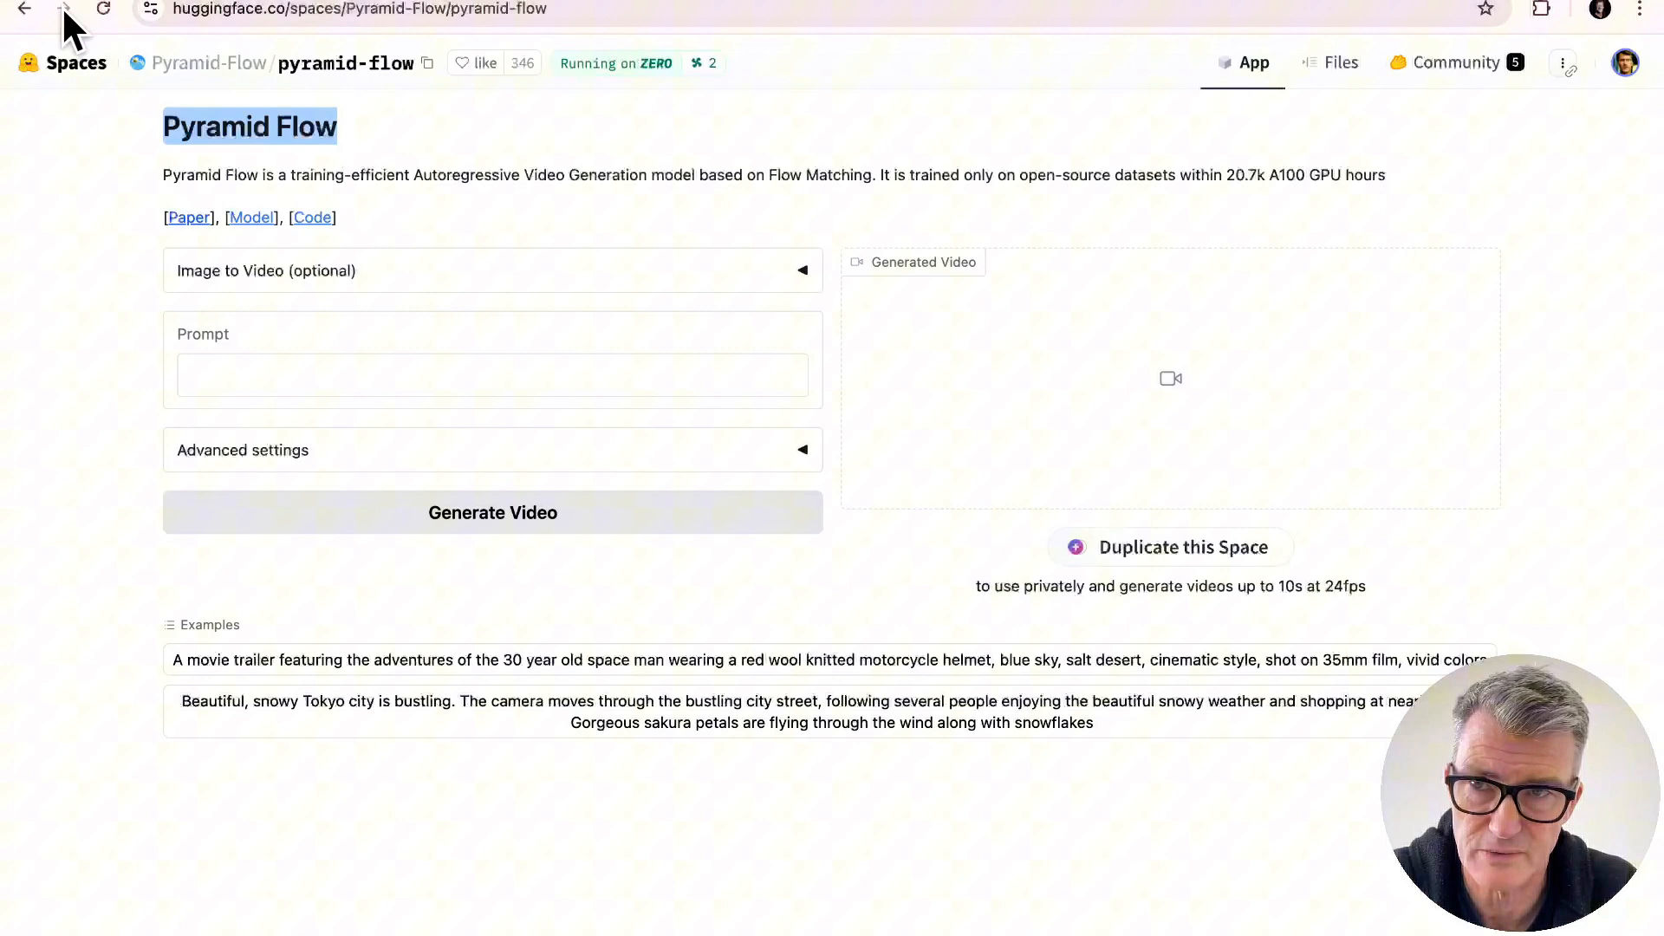
mouse_move(195, 18)
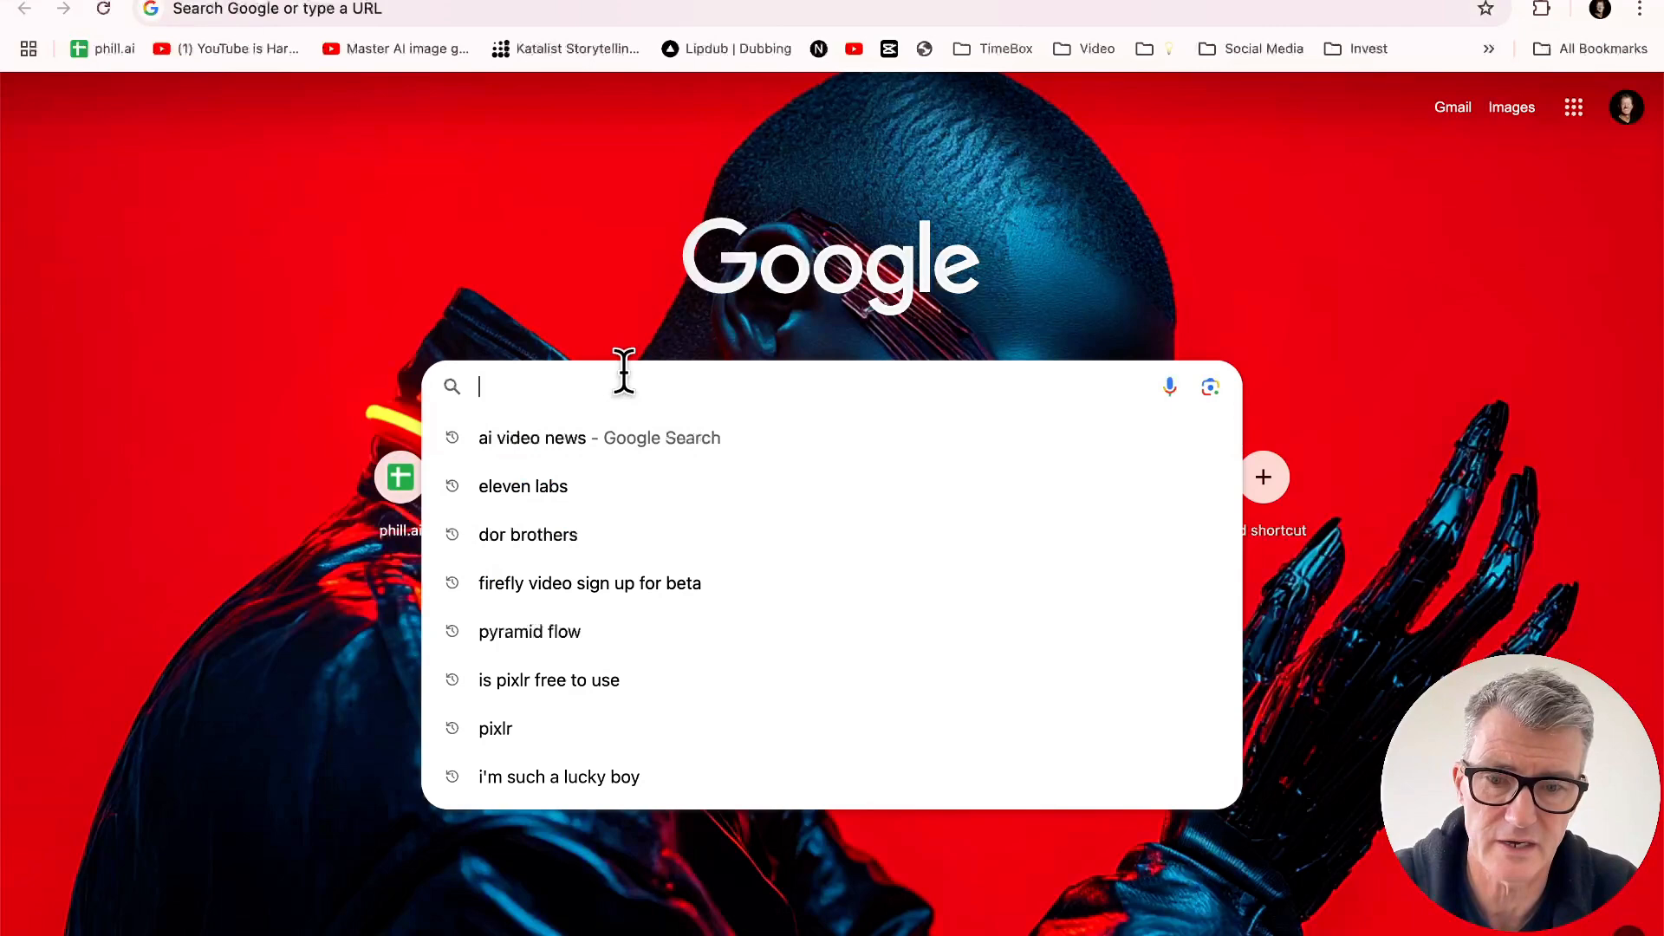
Step: Search 'pyramid flow', visit its GitHub project page, then return to the demo Space
type("pyramid flow")
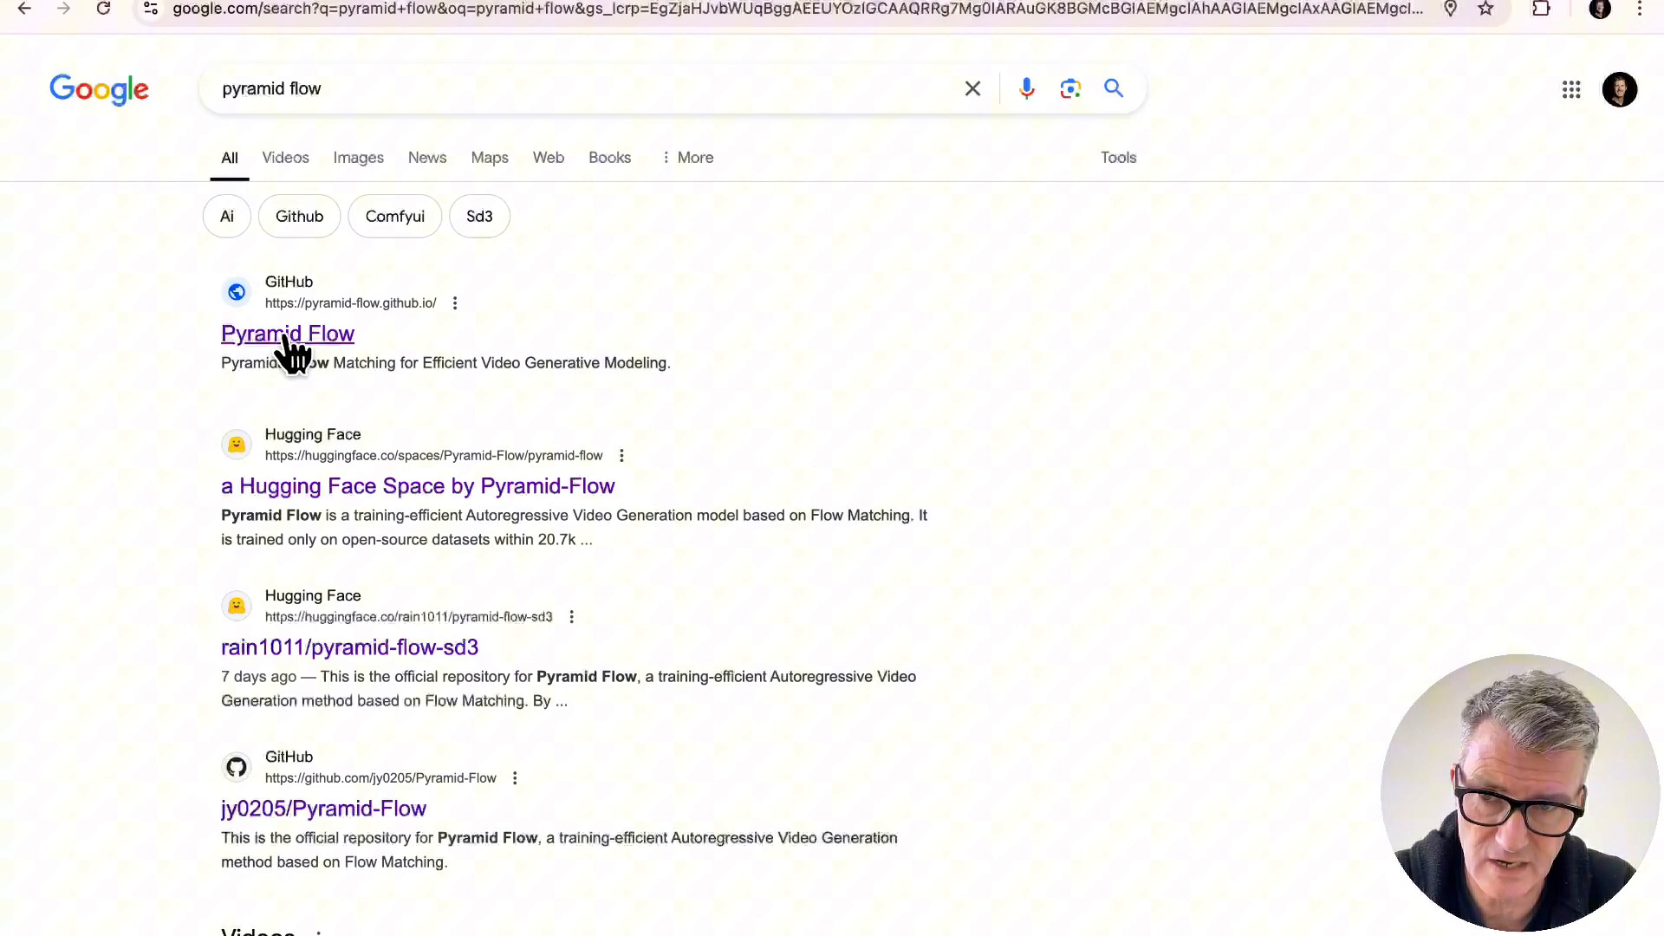
left_click(287, 334)
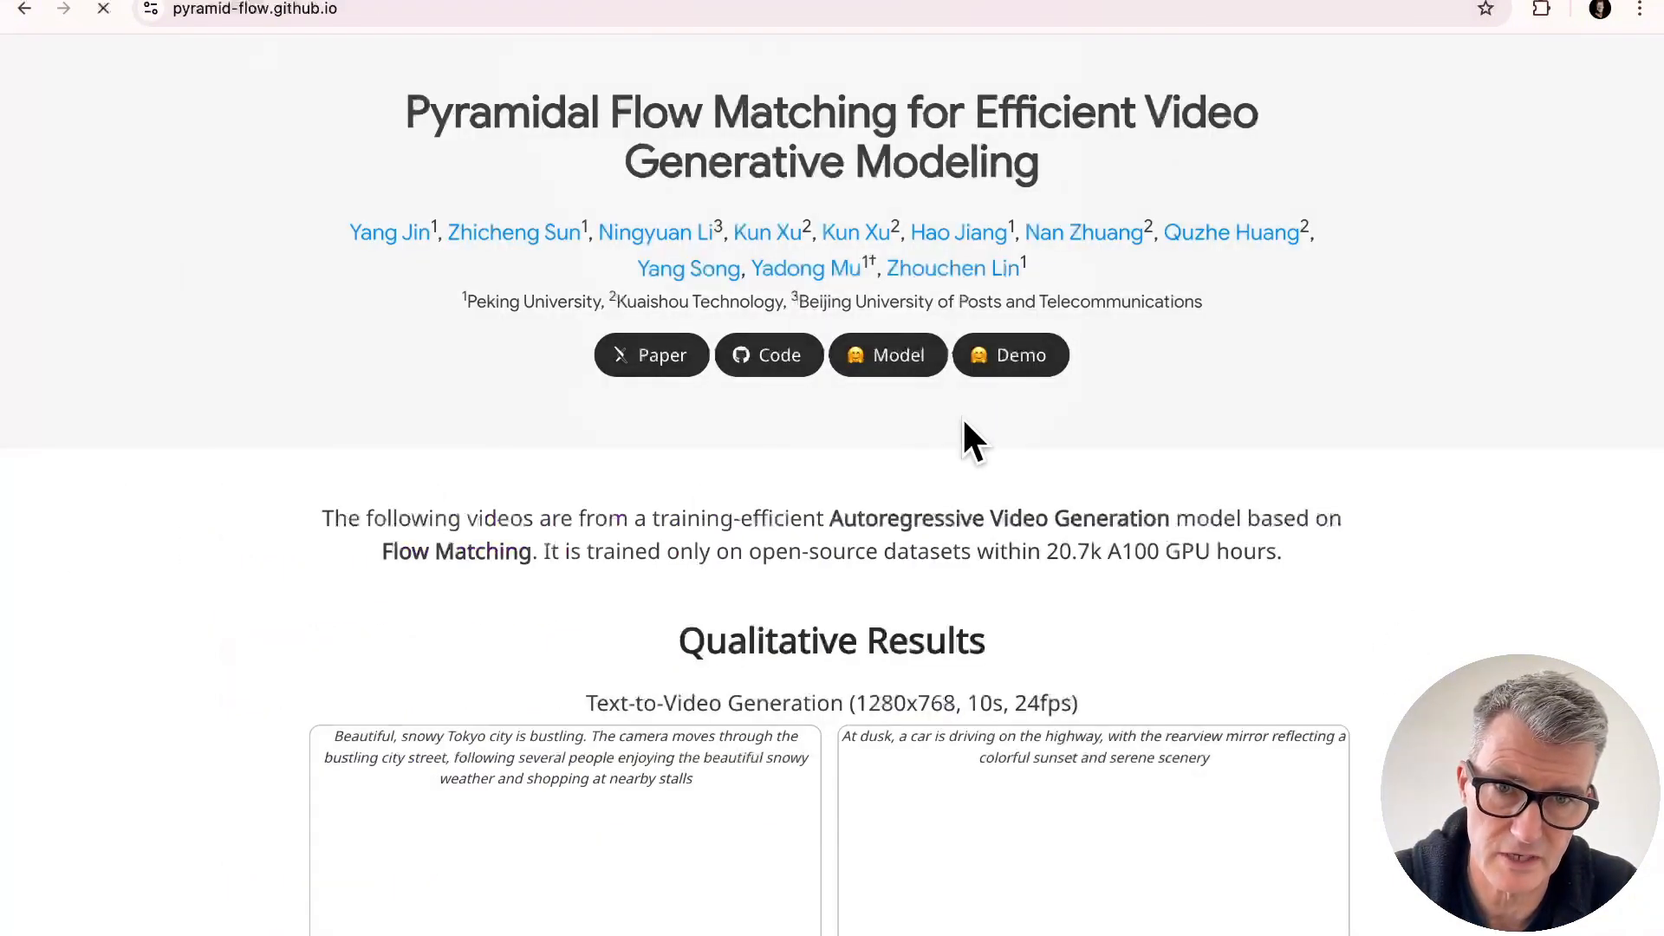
left_click(1010, 355)
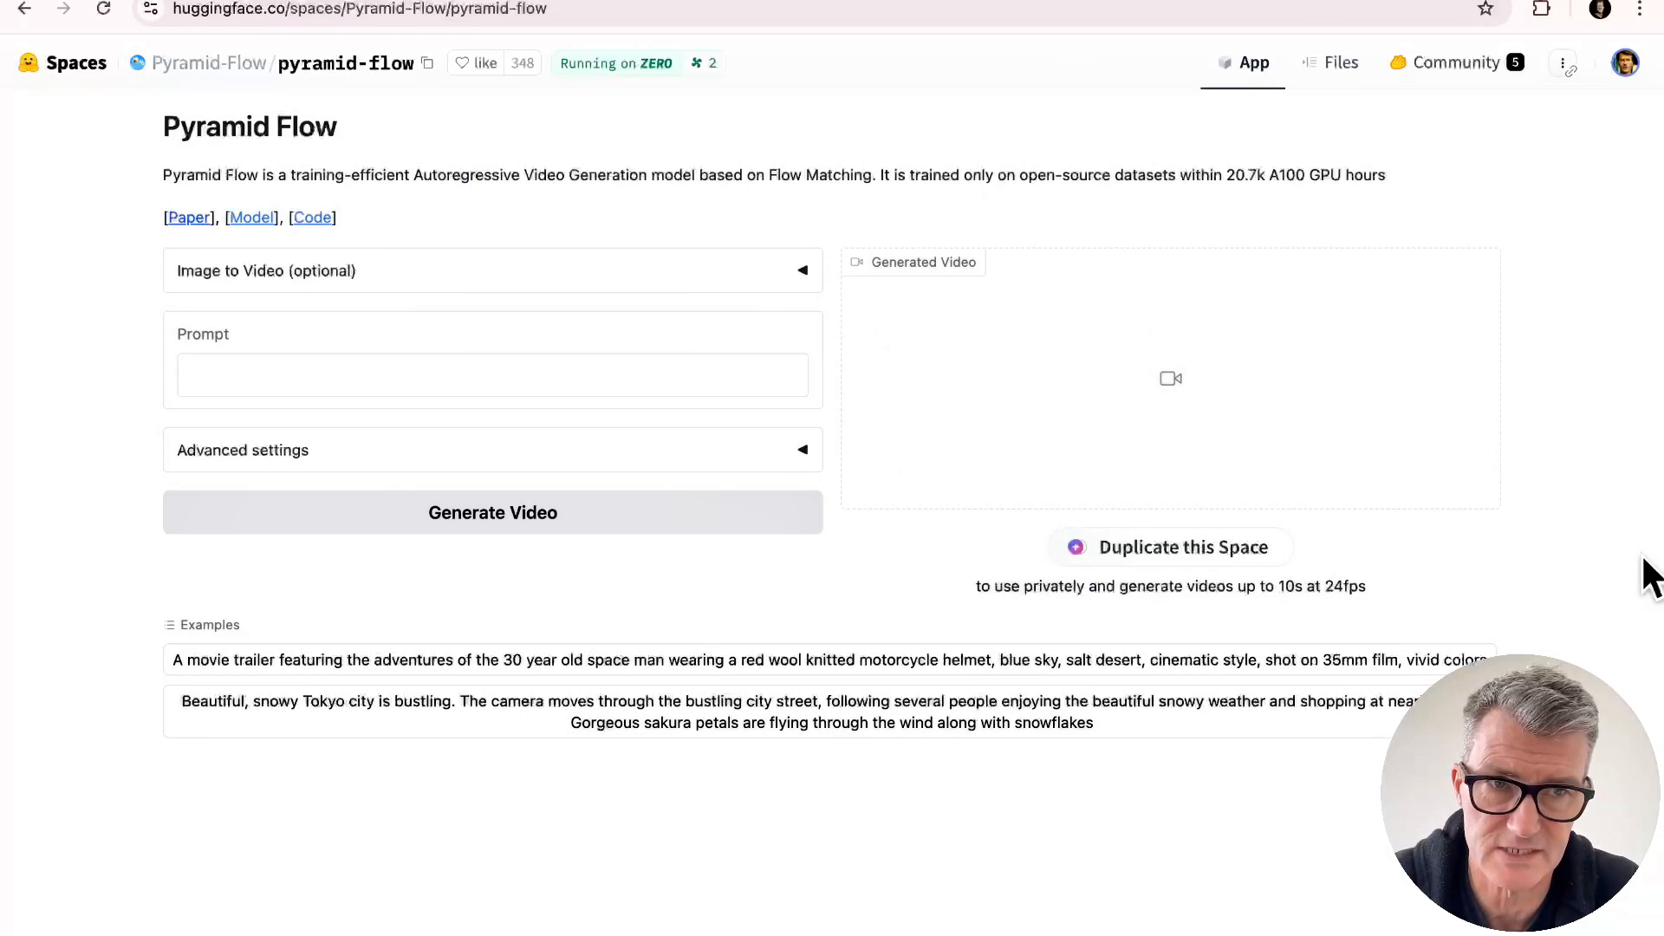
mouse_move(372, 322)
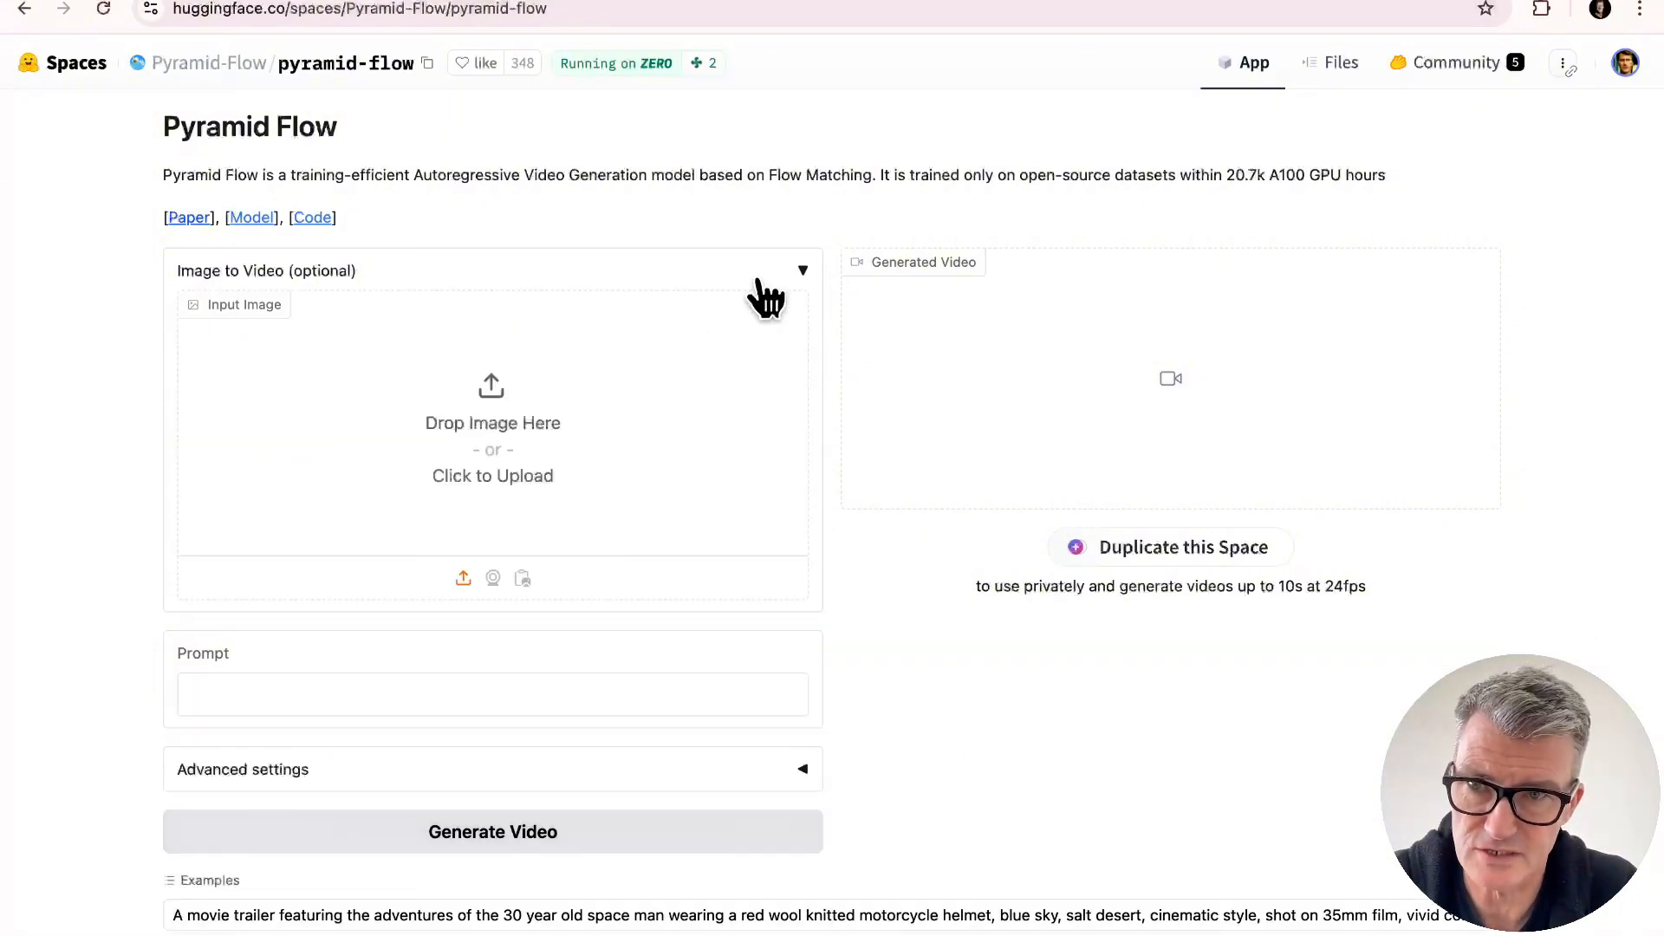
Step: Expand 'Image to Video (optional)' and 'Advanced settings' to show frame rate and guidance options
left_click(801, 271)
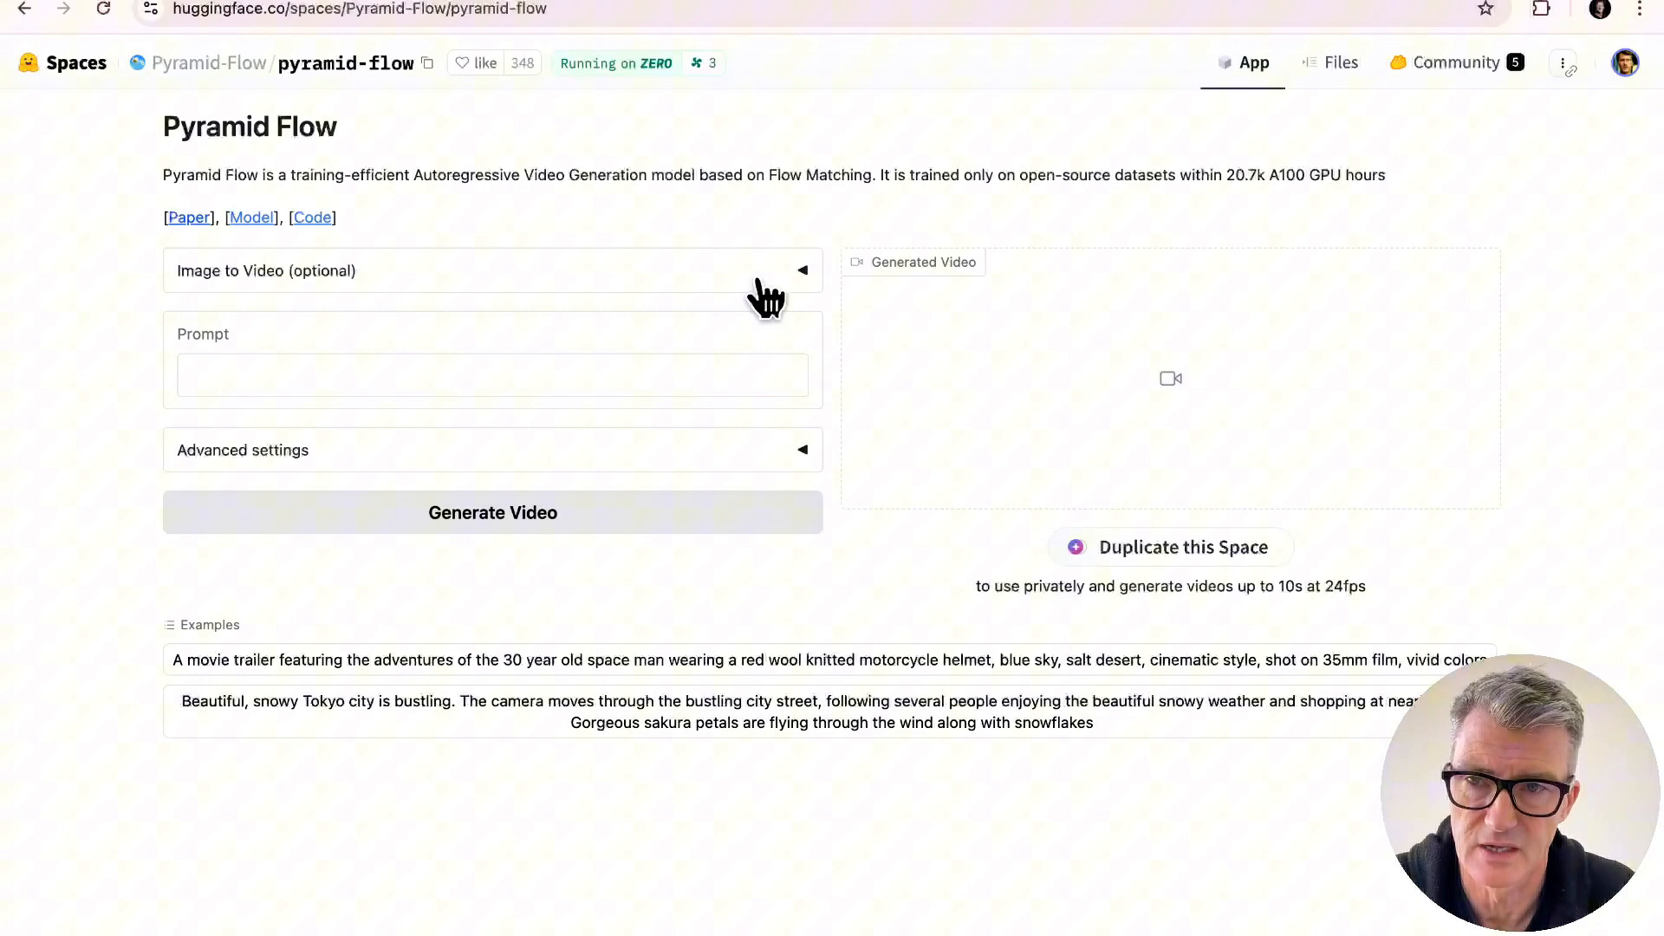
left_click(491, 271)
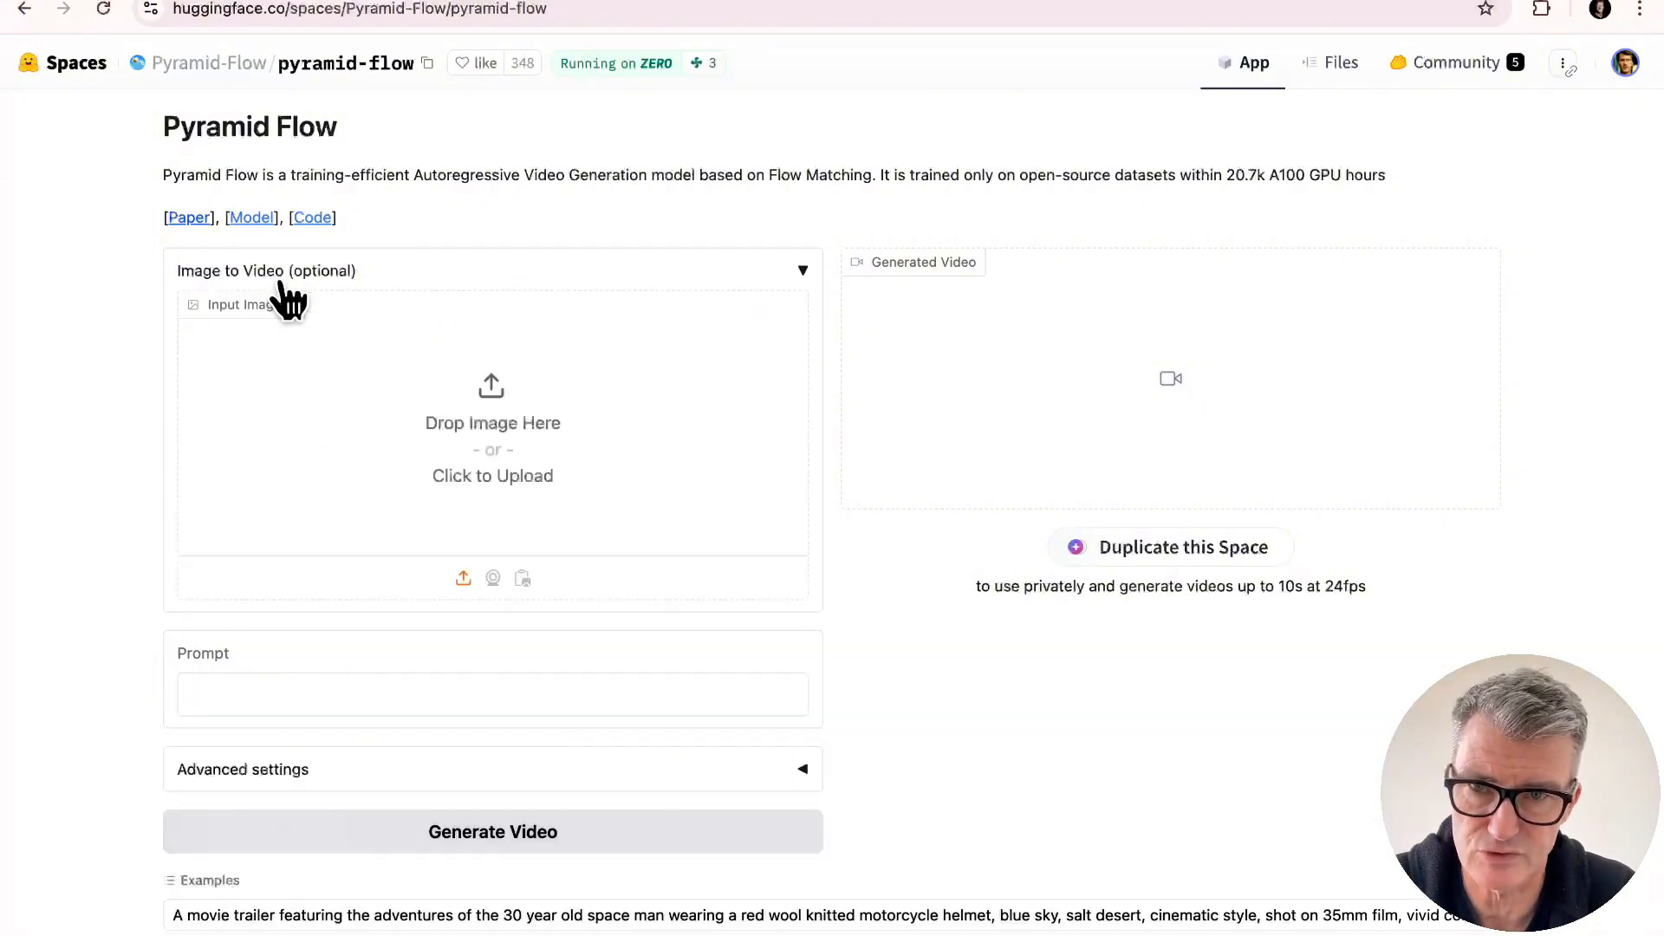
scroll("down", 3)
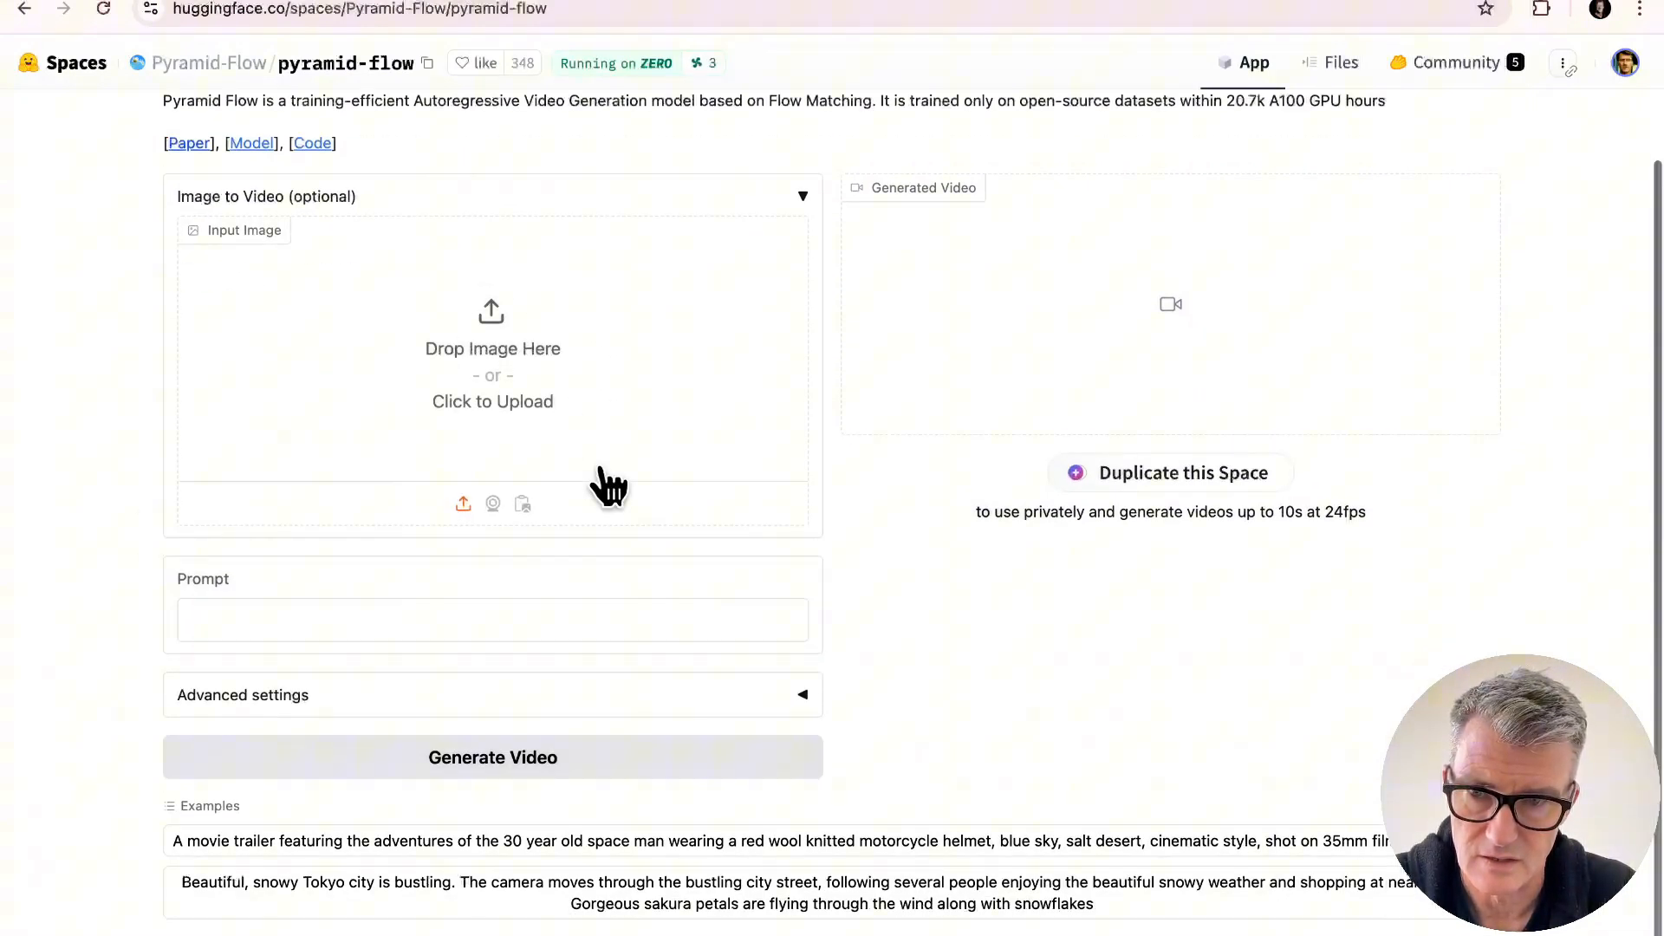
mouse_move(354, 706)
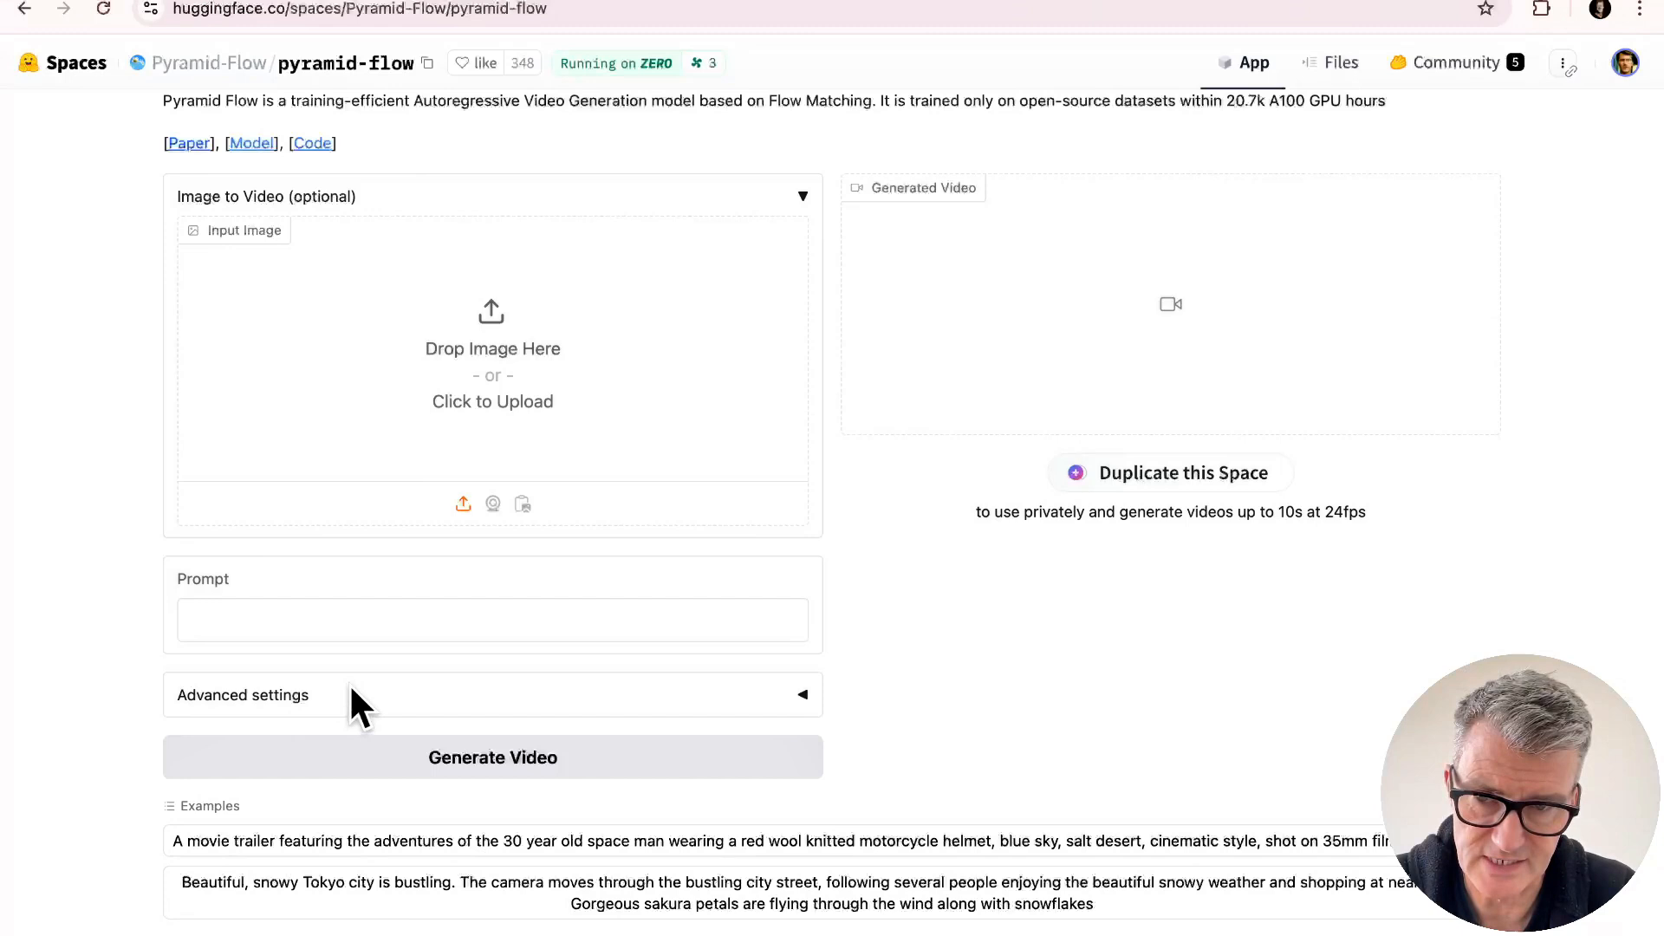
left_click(243, 696)
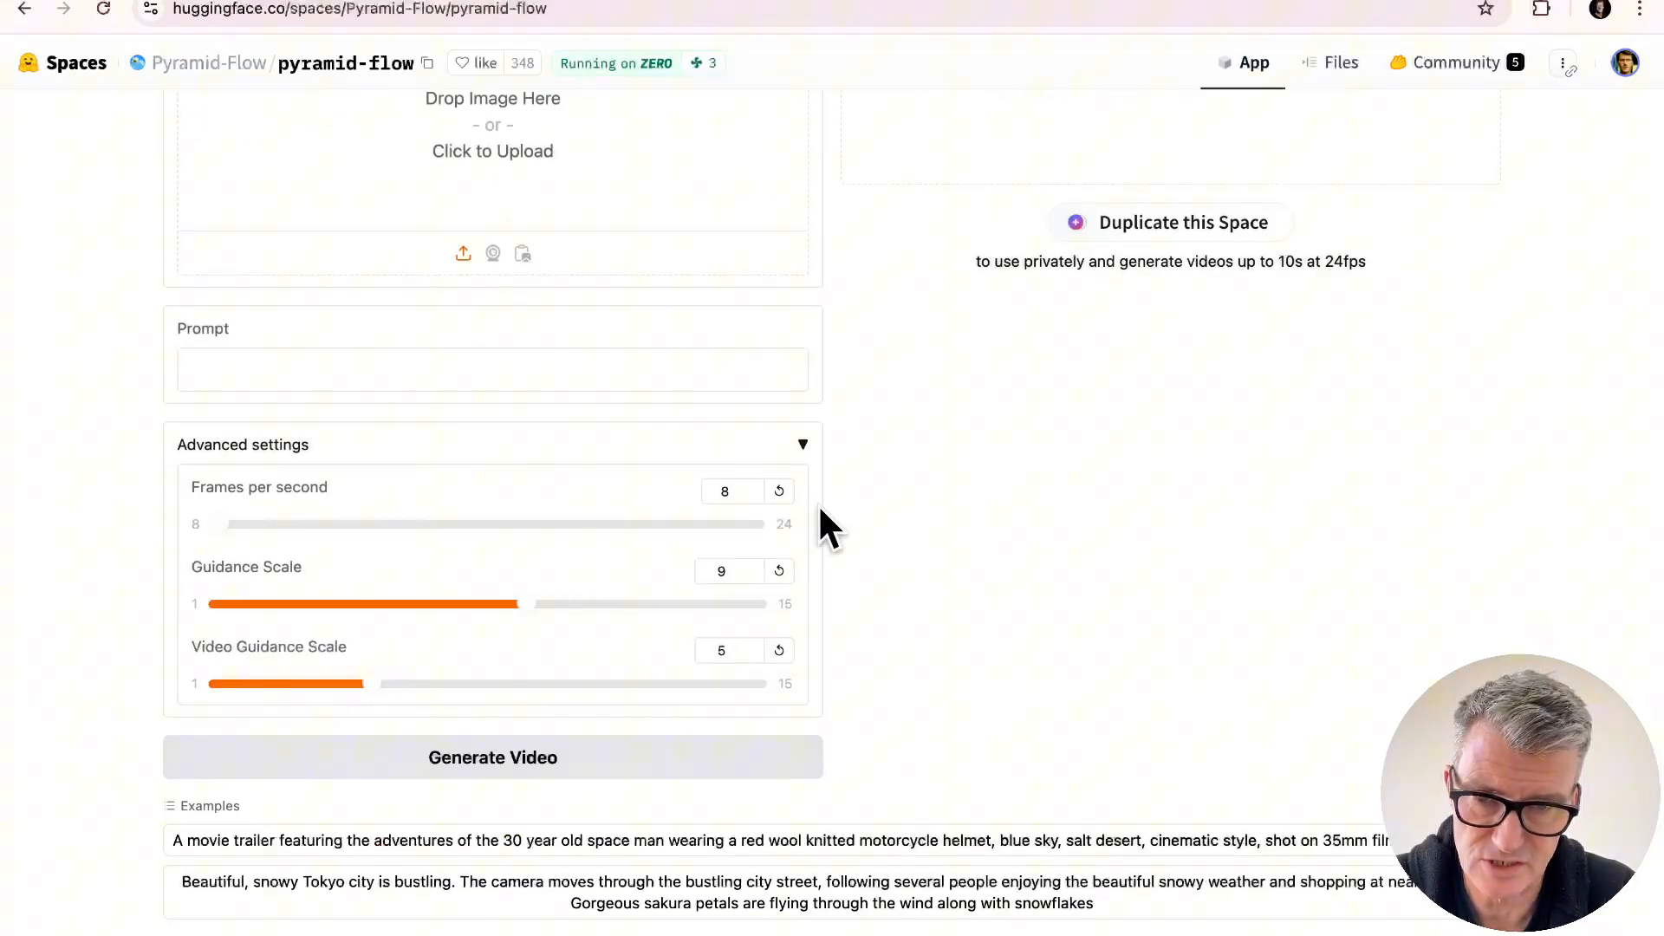
Step: Set frames per second to the maximum 24 and open the image file picker
left_click(729, 491)
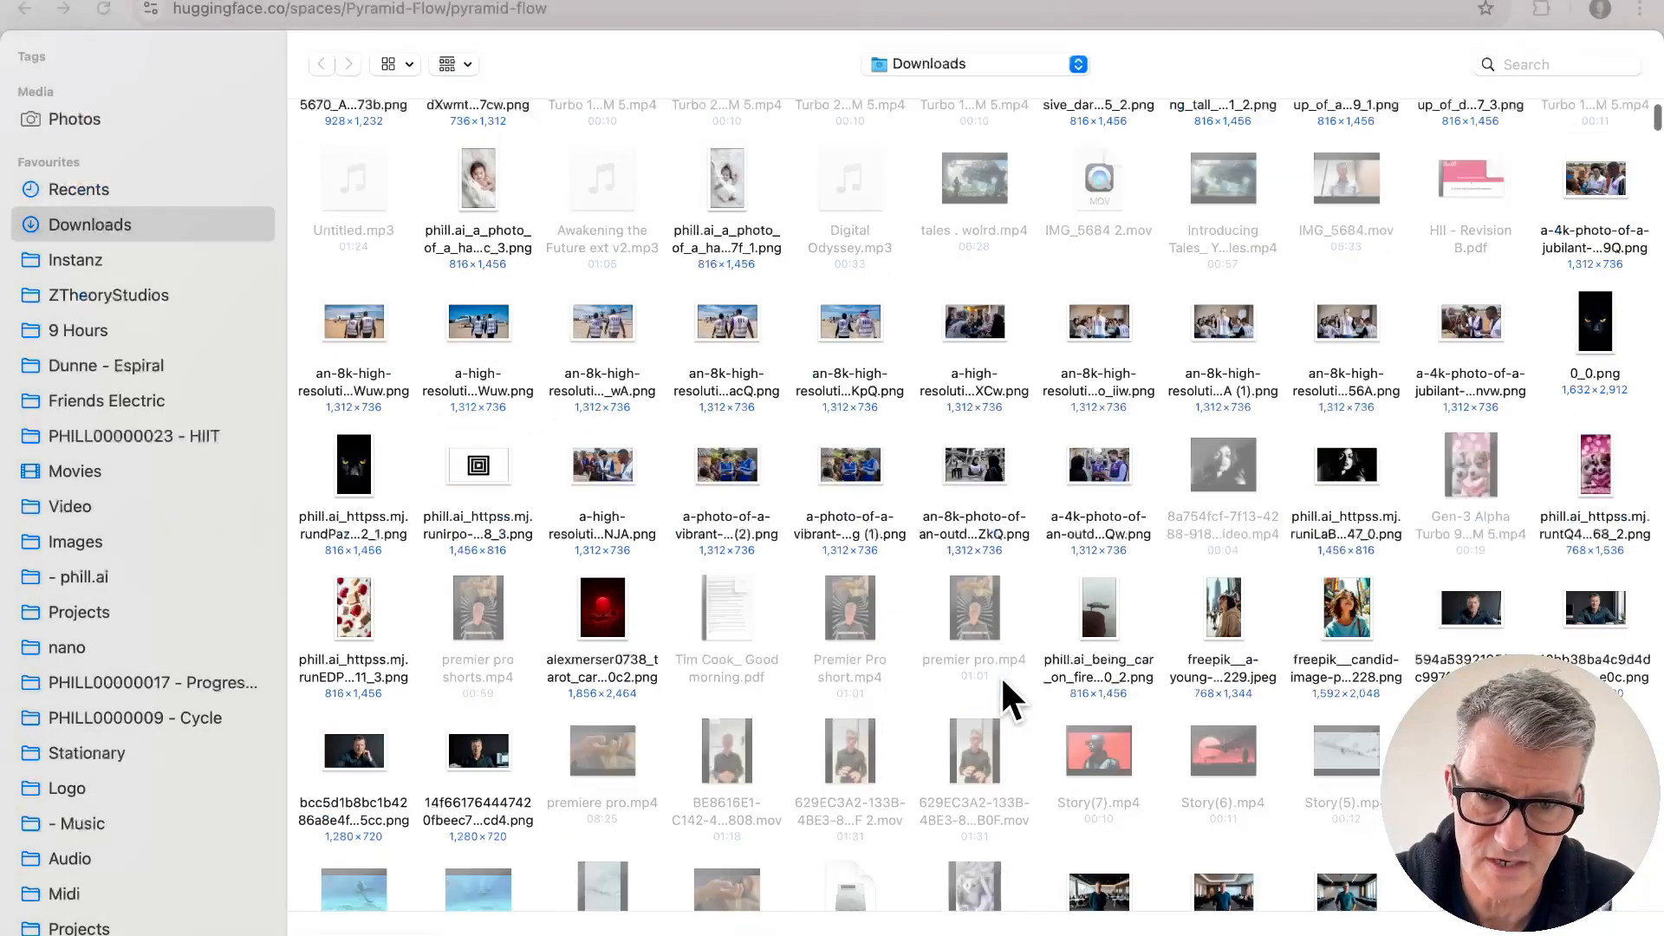
Step: Load the red-background robot PNG from Downloads as the input image
scroll("down", 3)
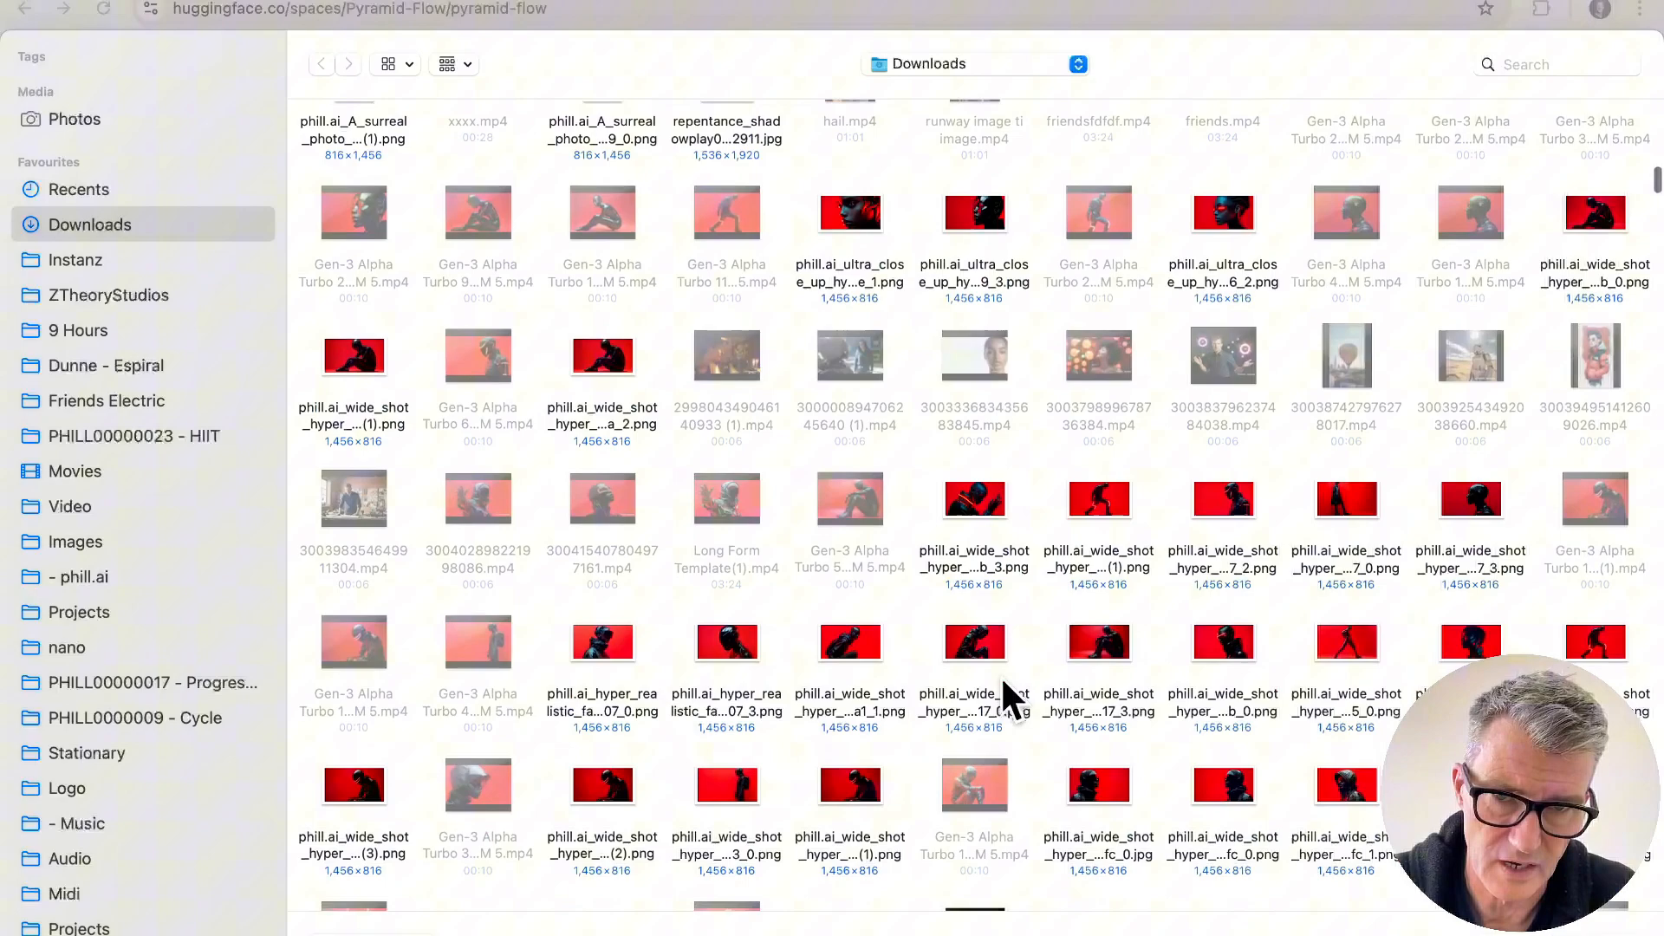
scroll("down", 3)
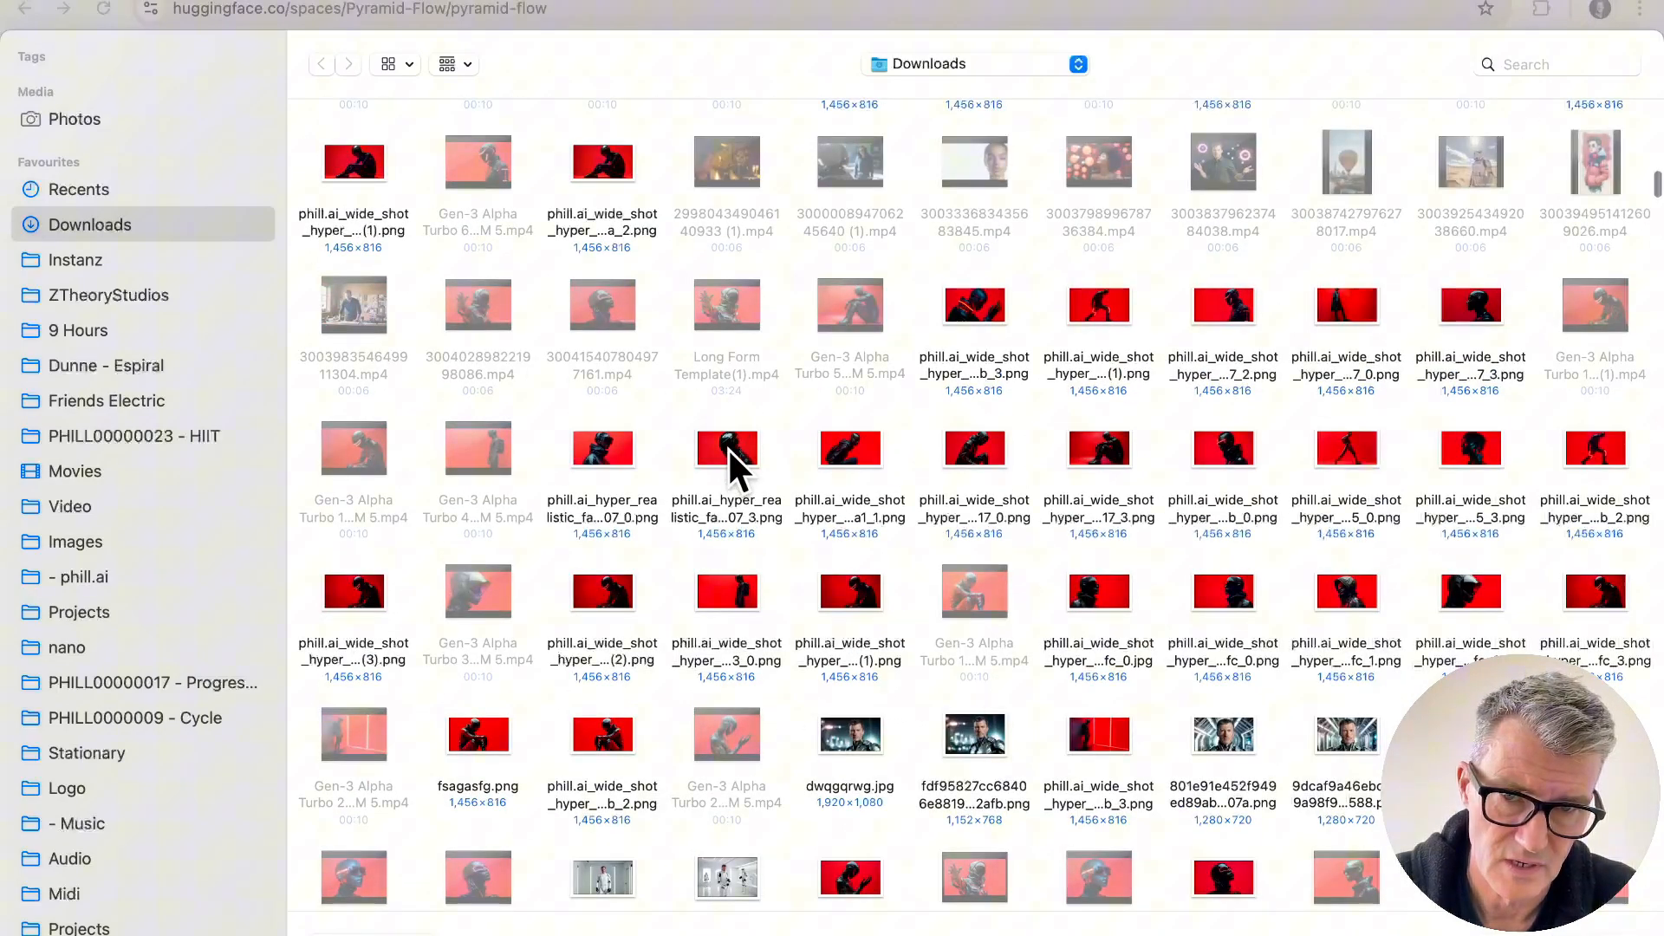
scroll("down", 3)
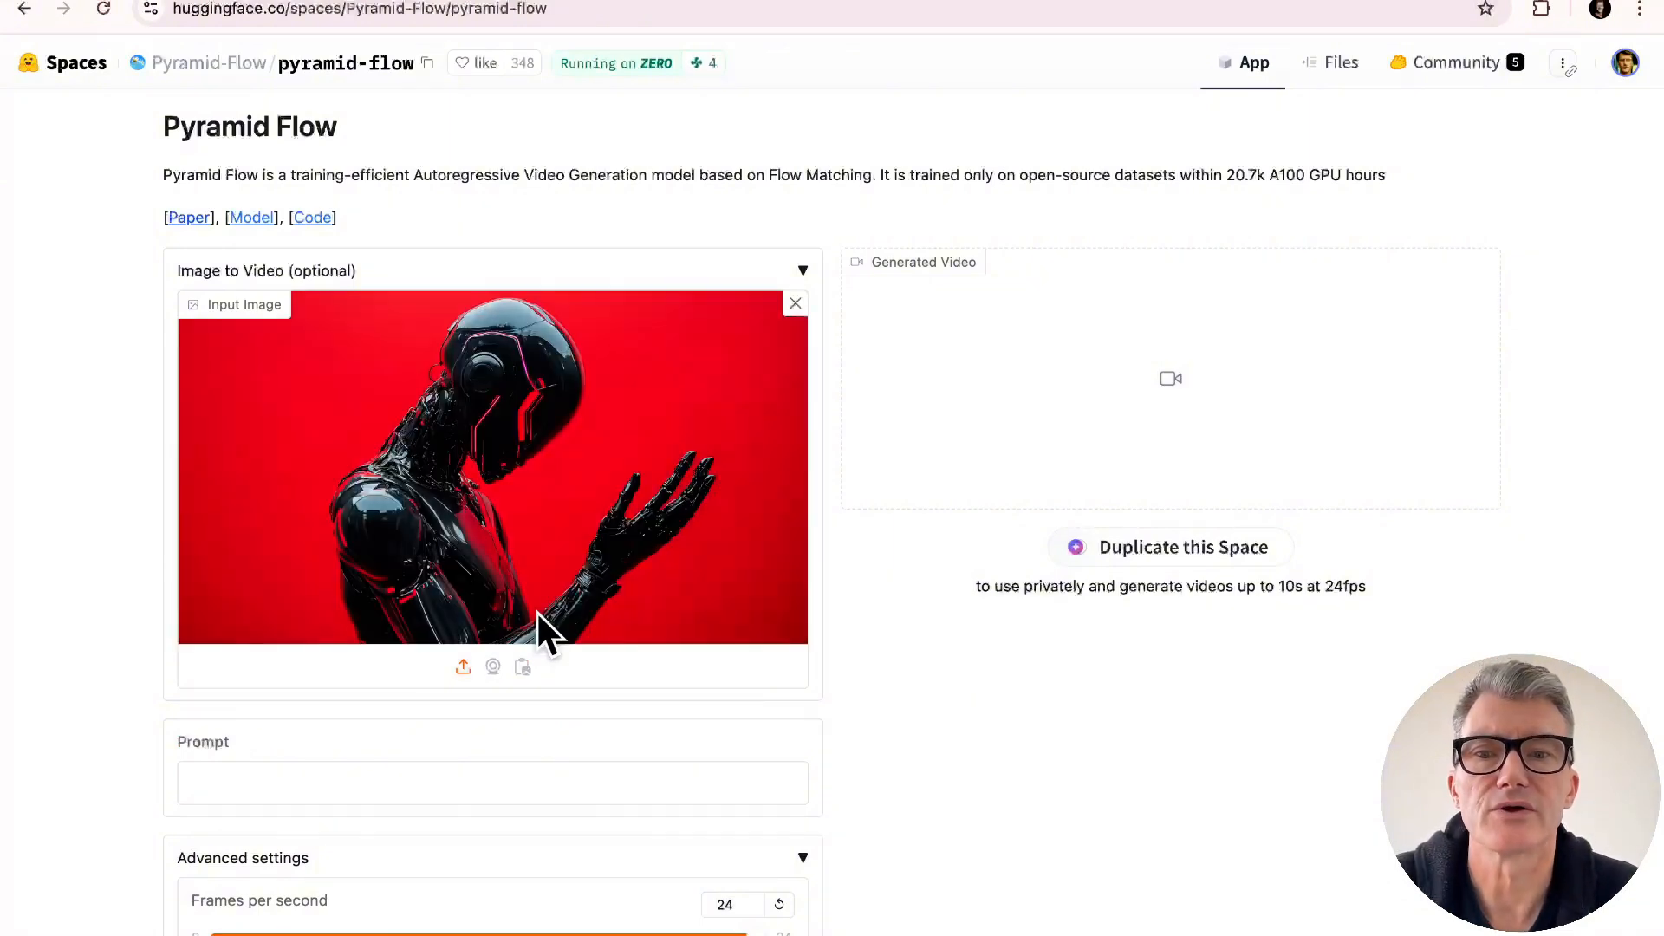
Step: Enter the prompt 'looks at camera' for the robot image
scroll("down", 3)
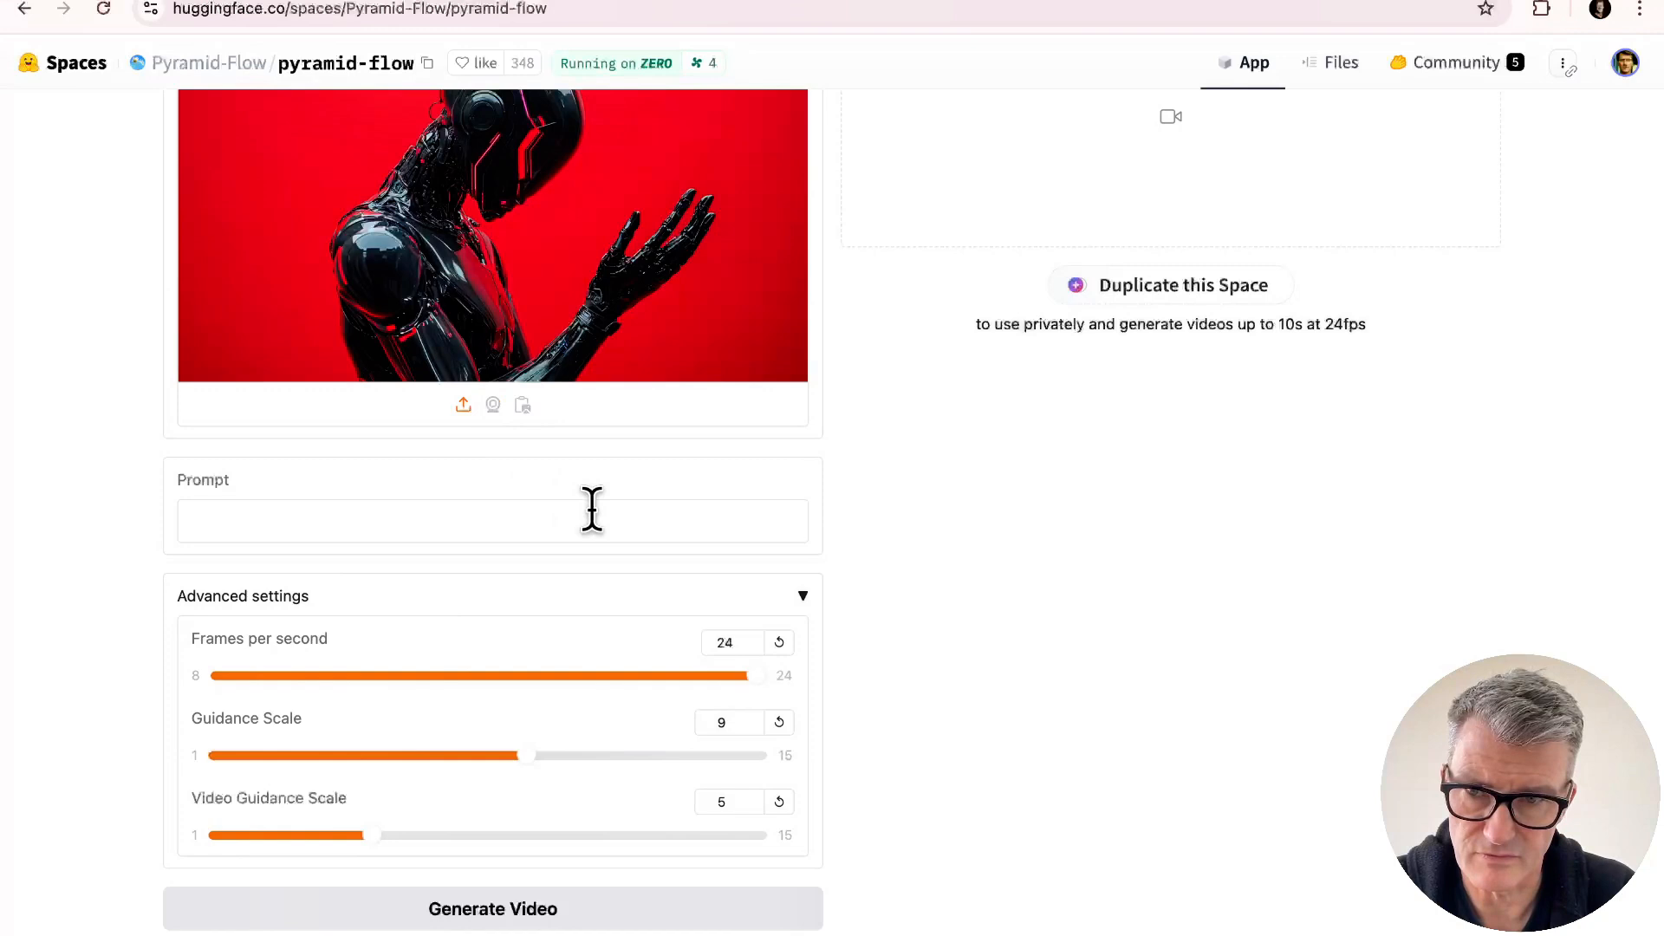
left_click(451, 529)
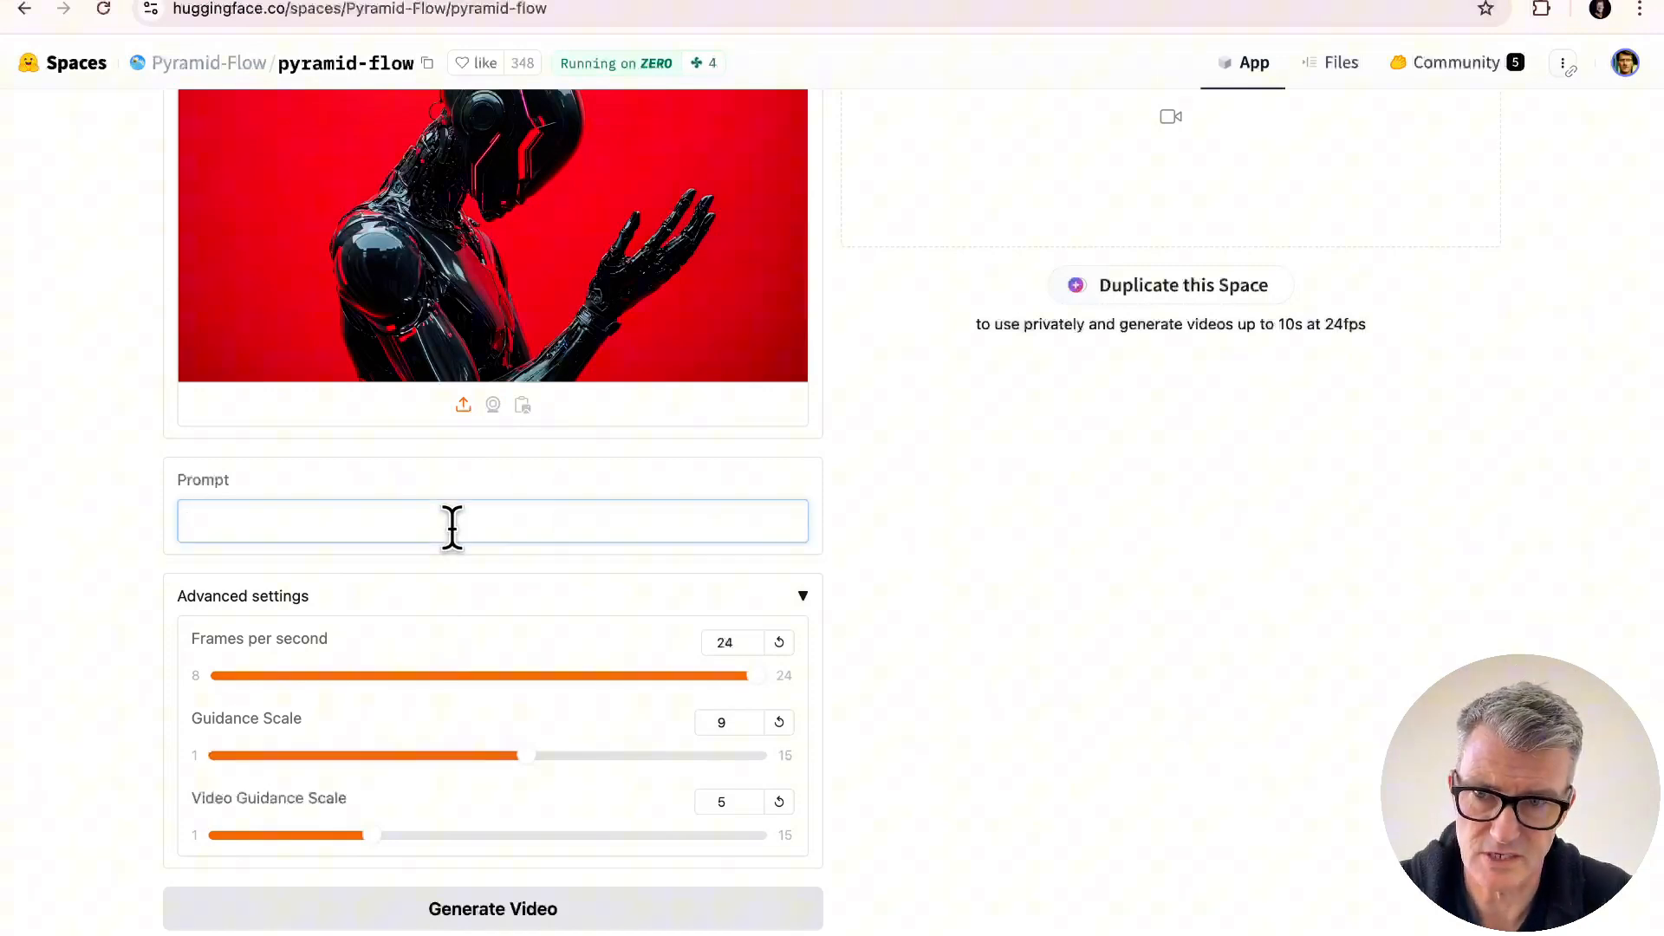
type("looks at camera")
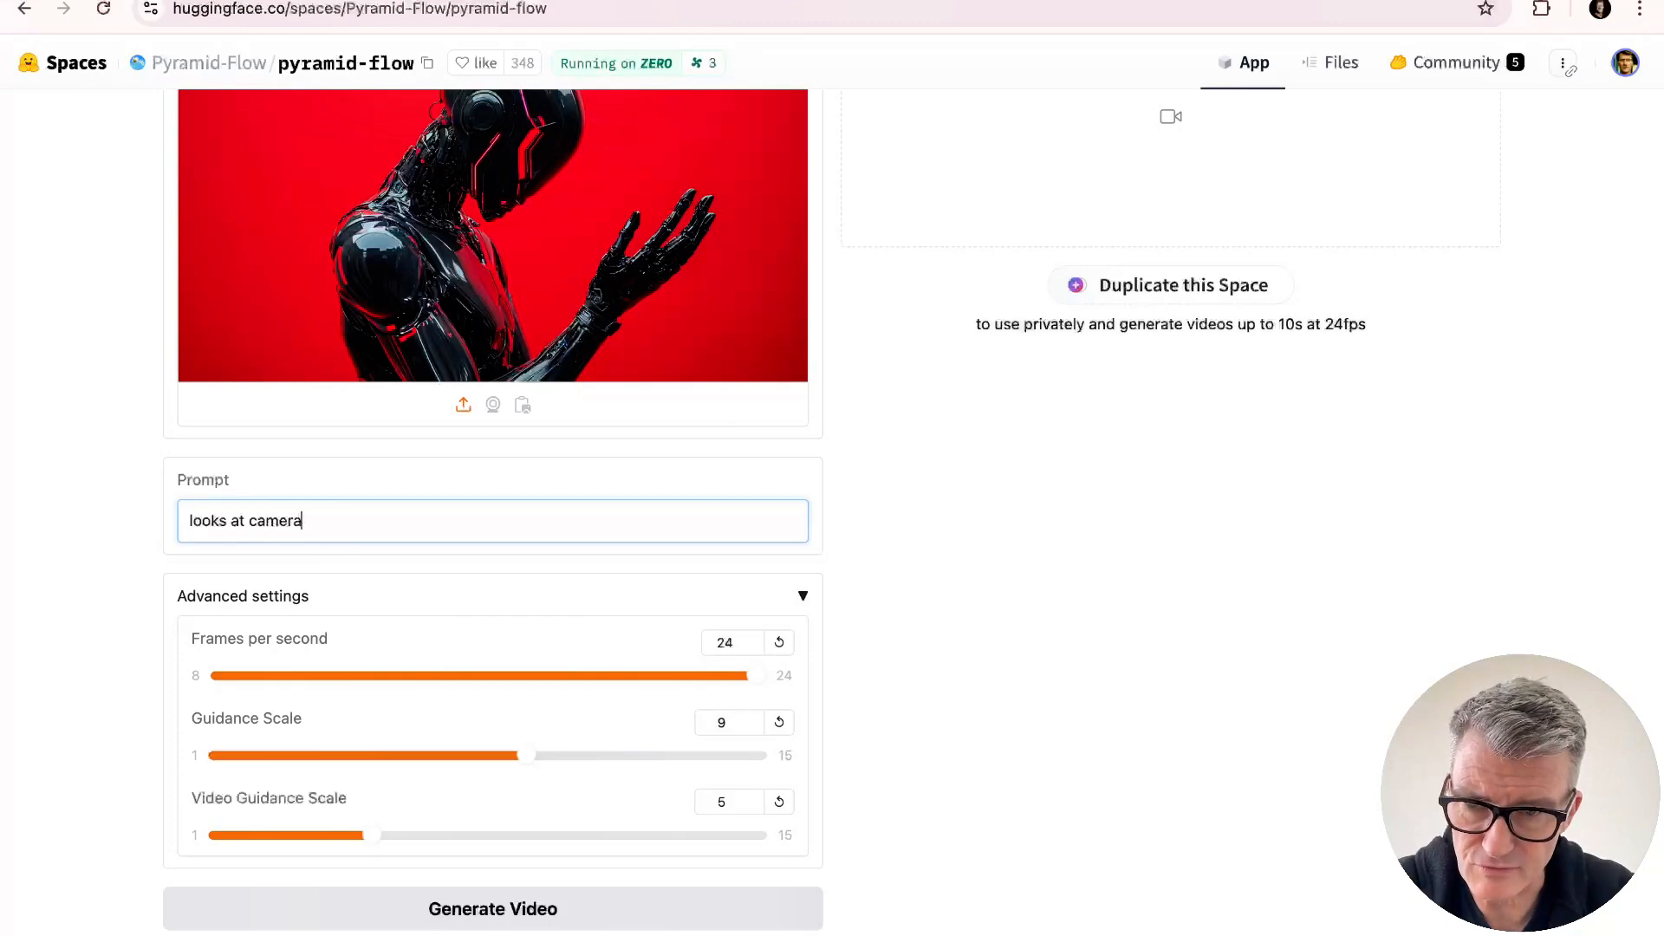
scroll("down", 3)
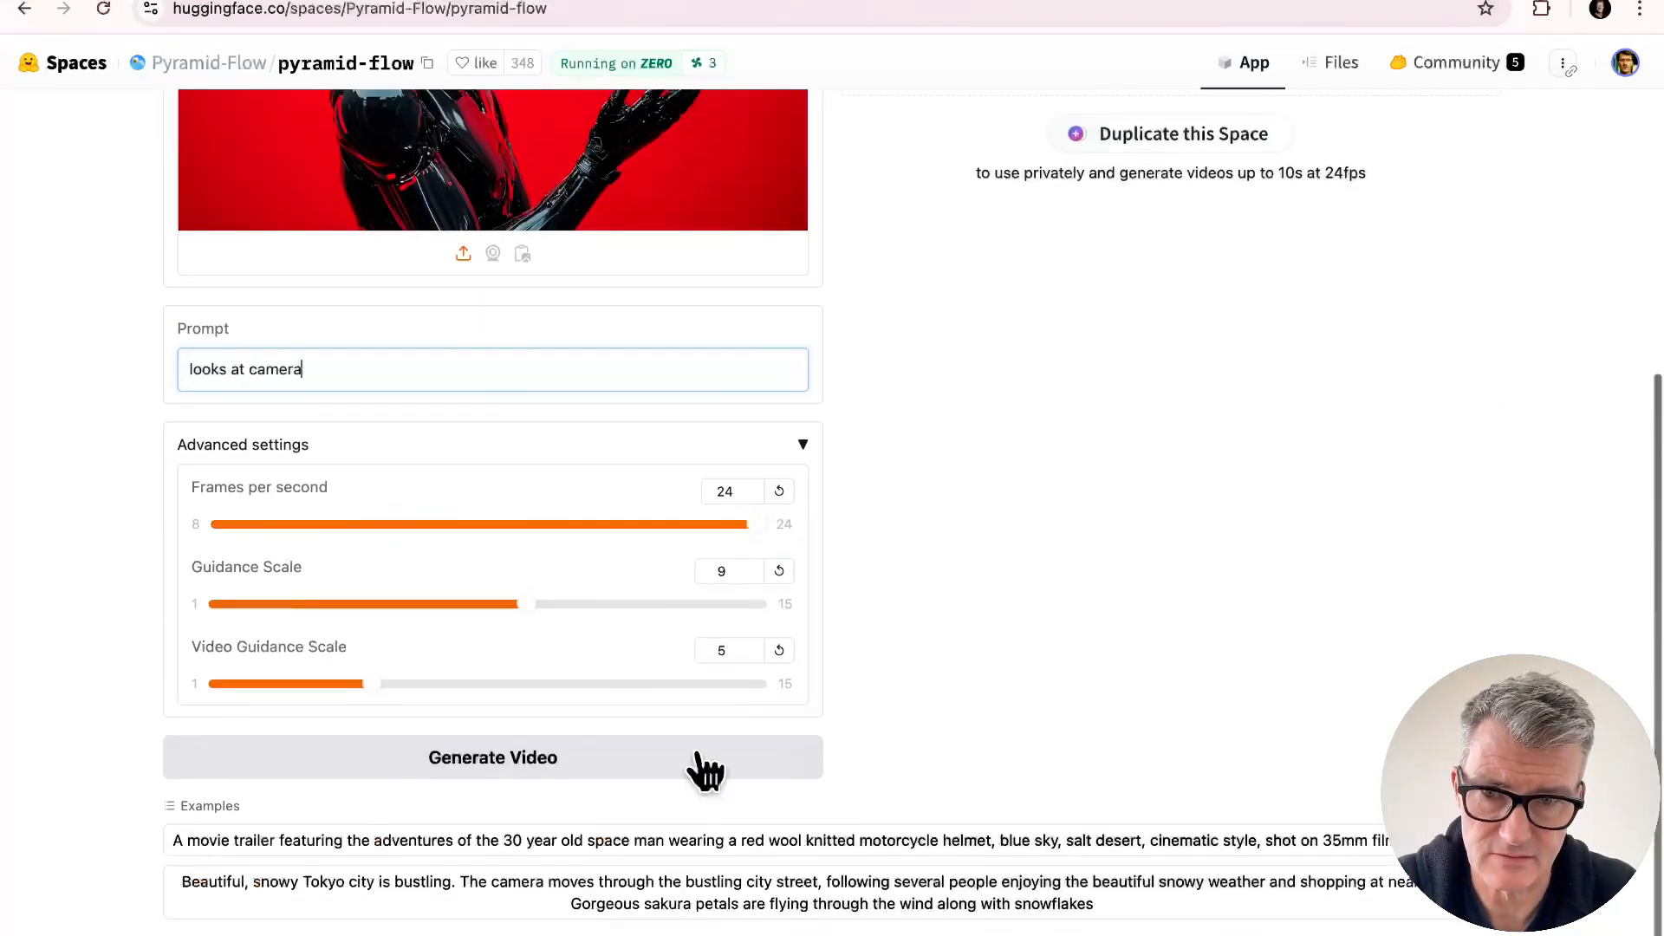
left_click(492, 758)
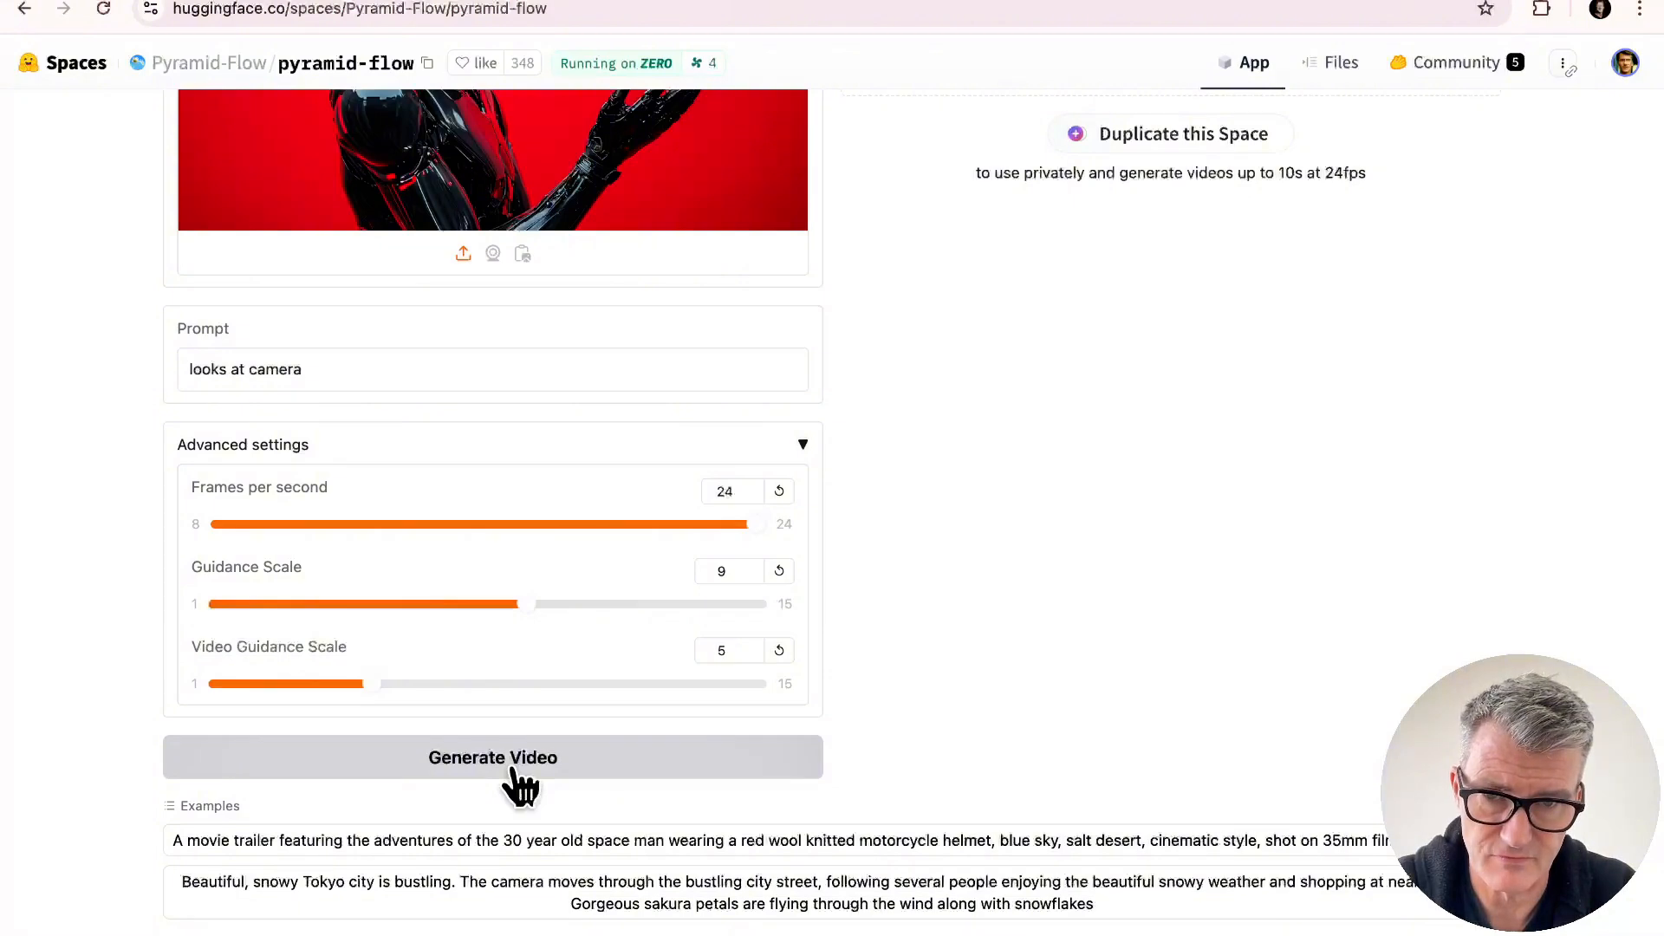
Step: Start video generation and wait through all four render steps
left_click(493, 758)
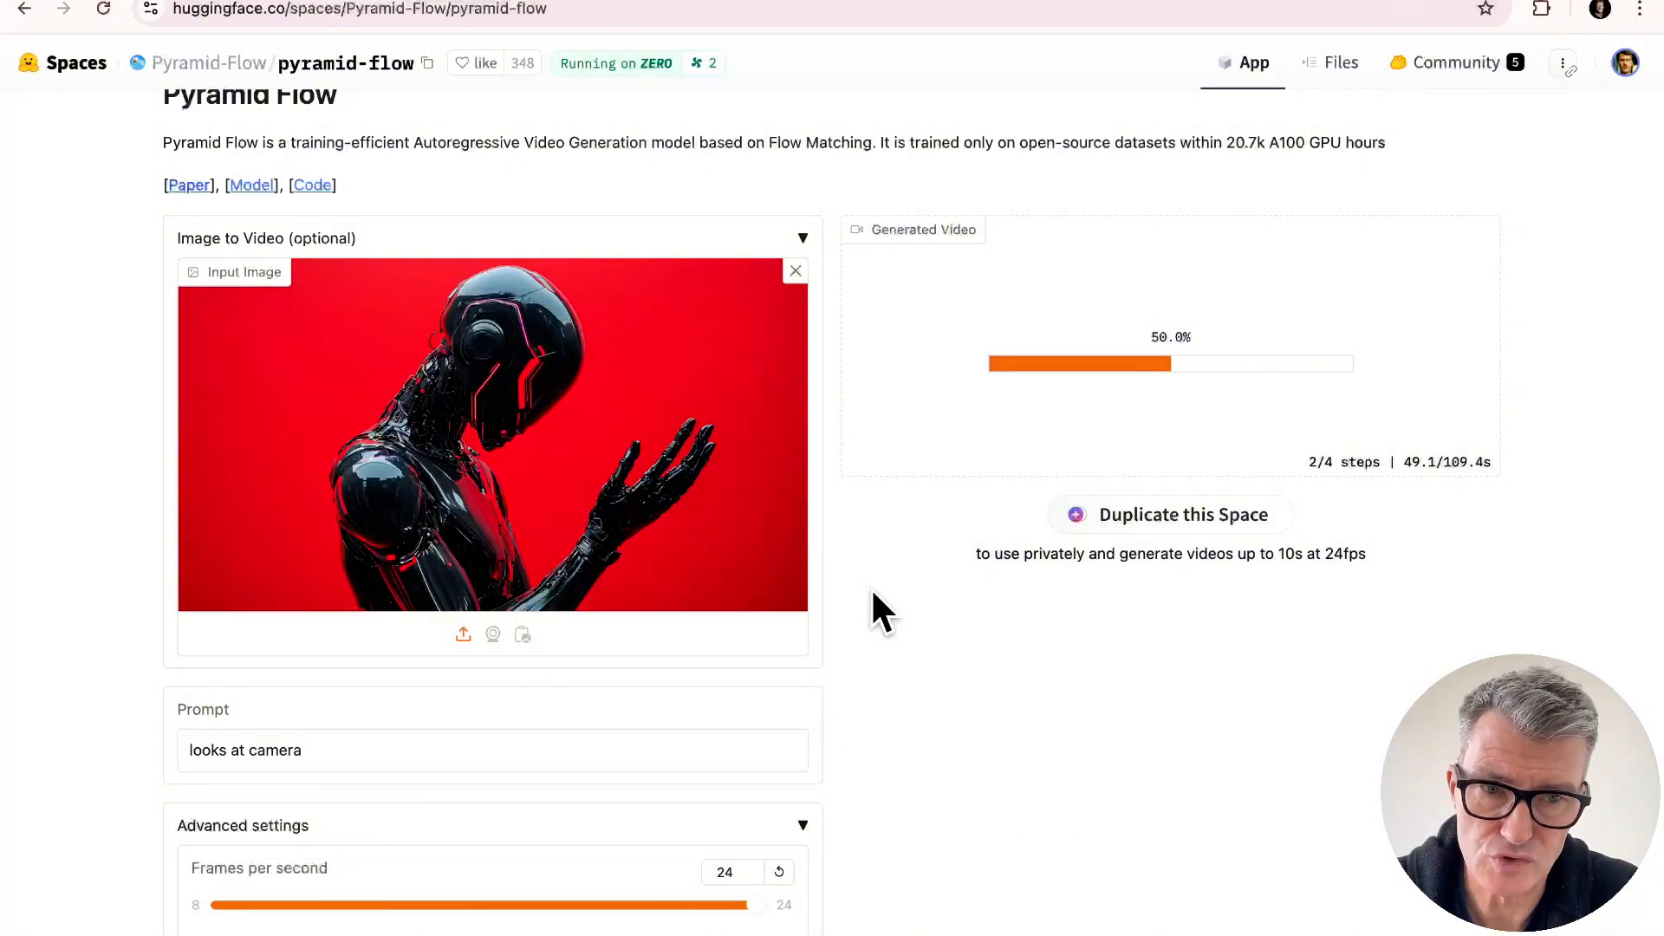
mouse_move(992, 554)
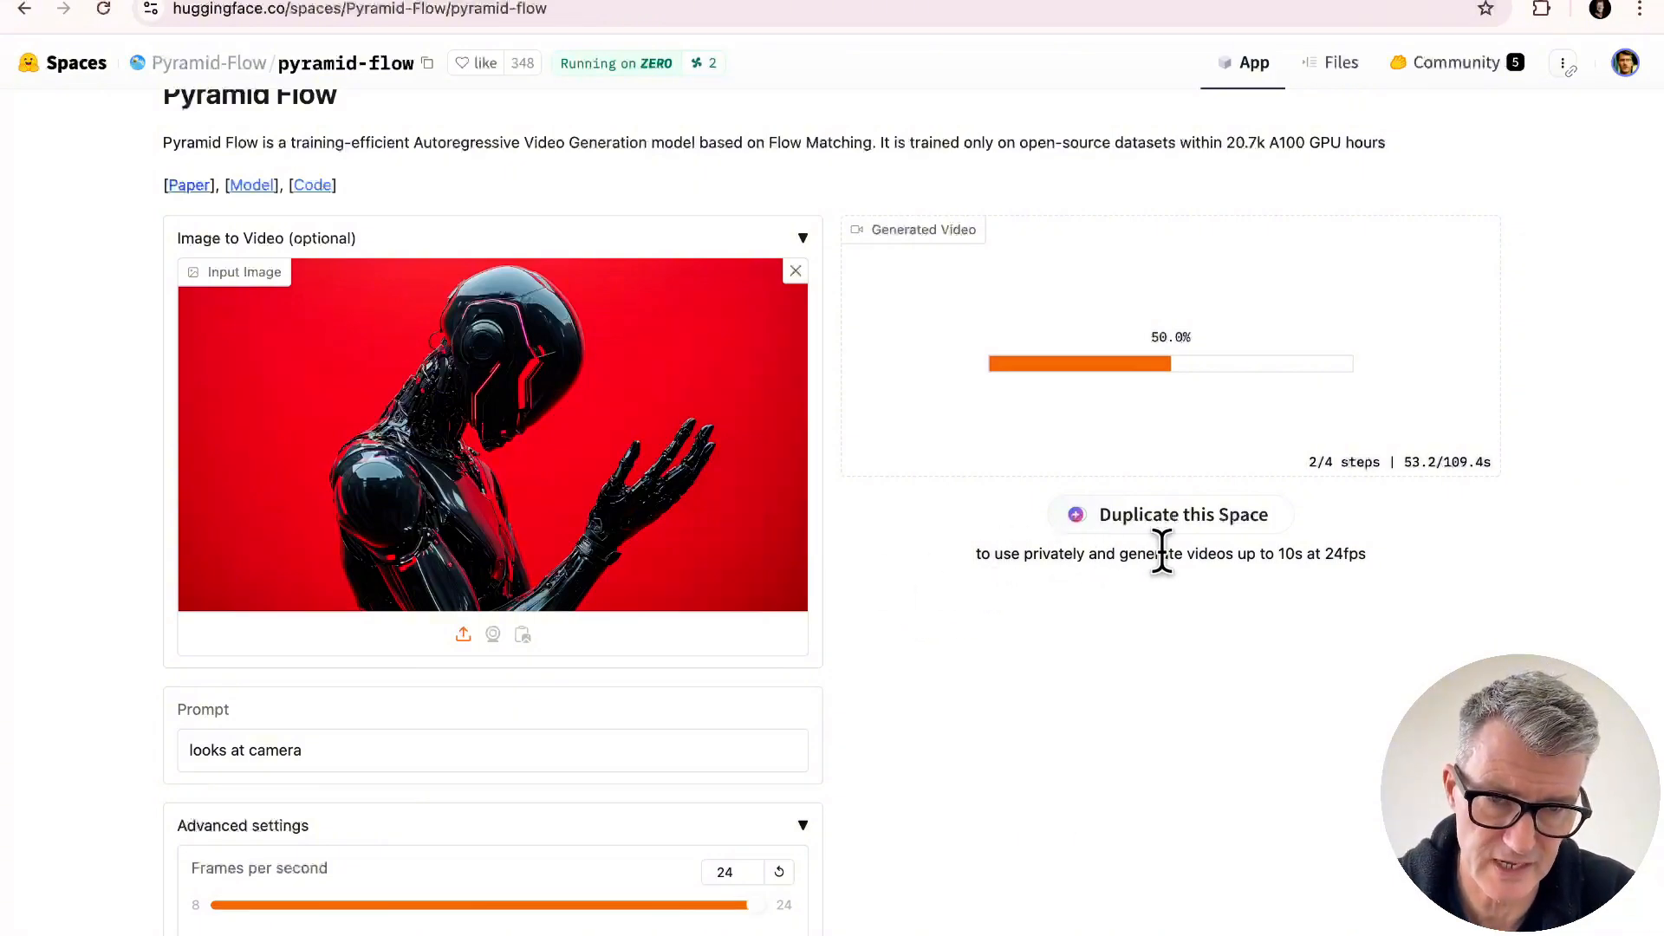
mouse_move(1277, 557)
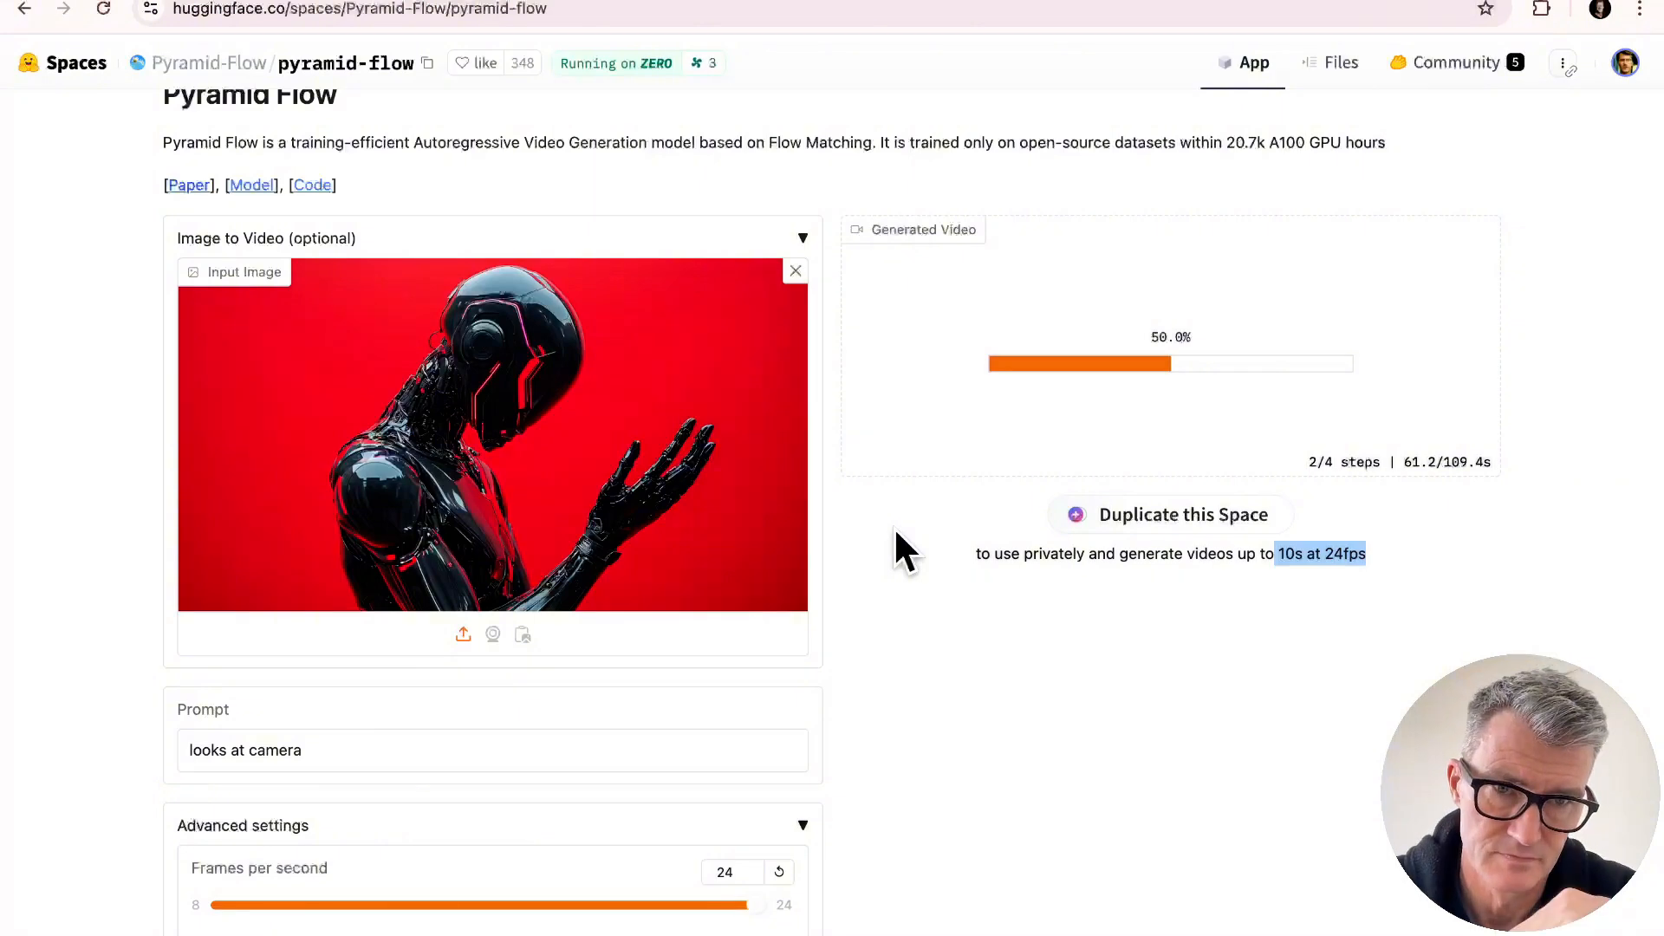
mouse_move(1388, 724)
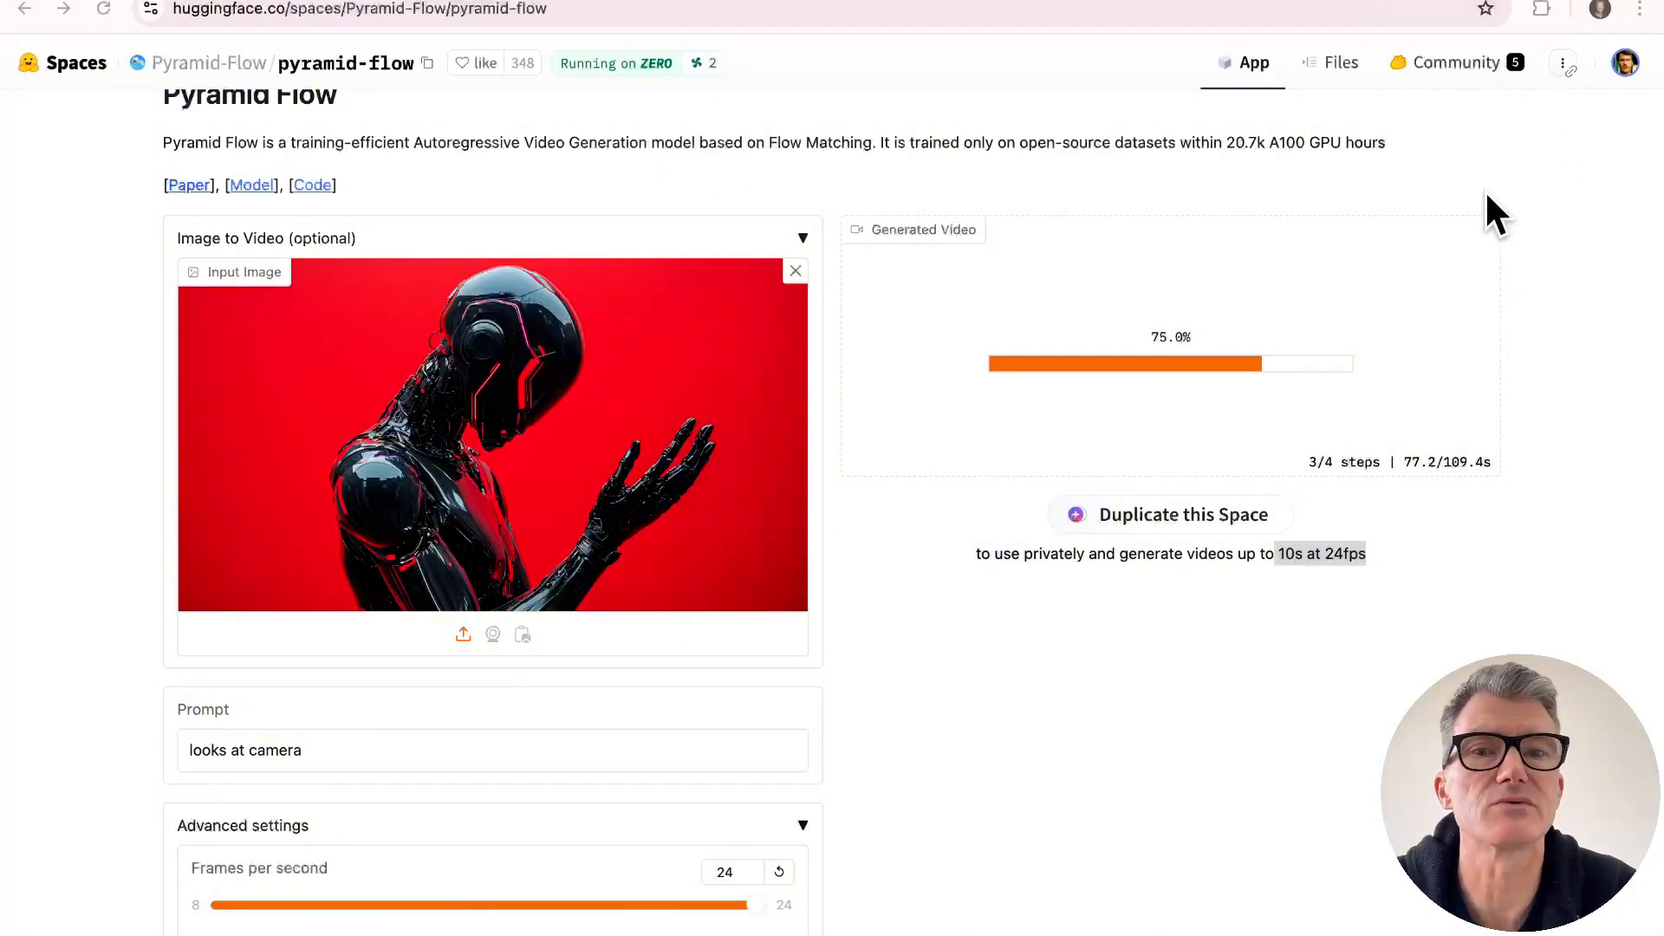
mouse_move(762, 677)
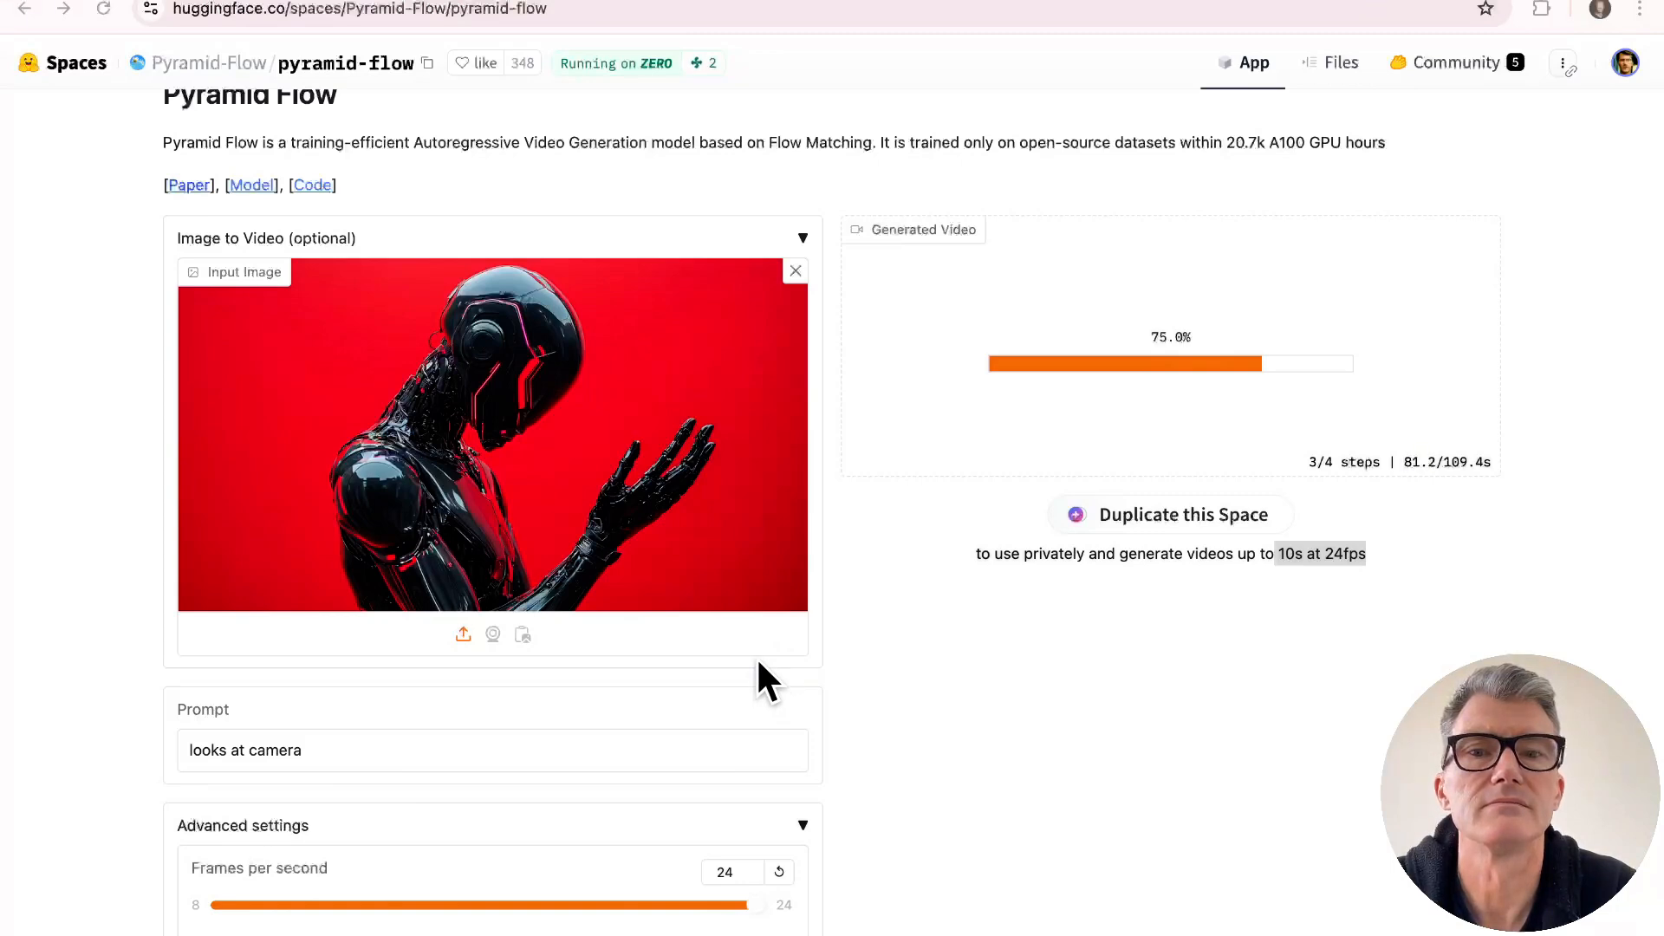
mouse_move(85, 39)
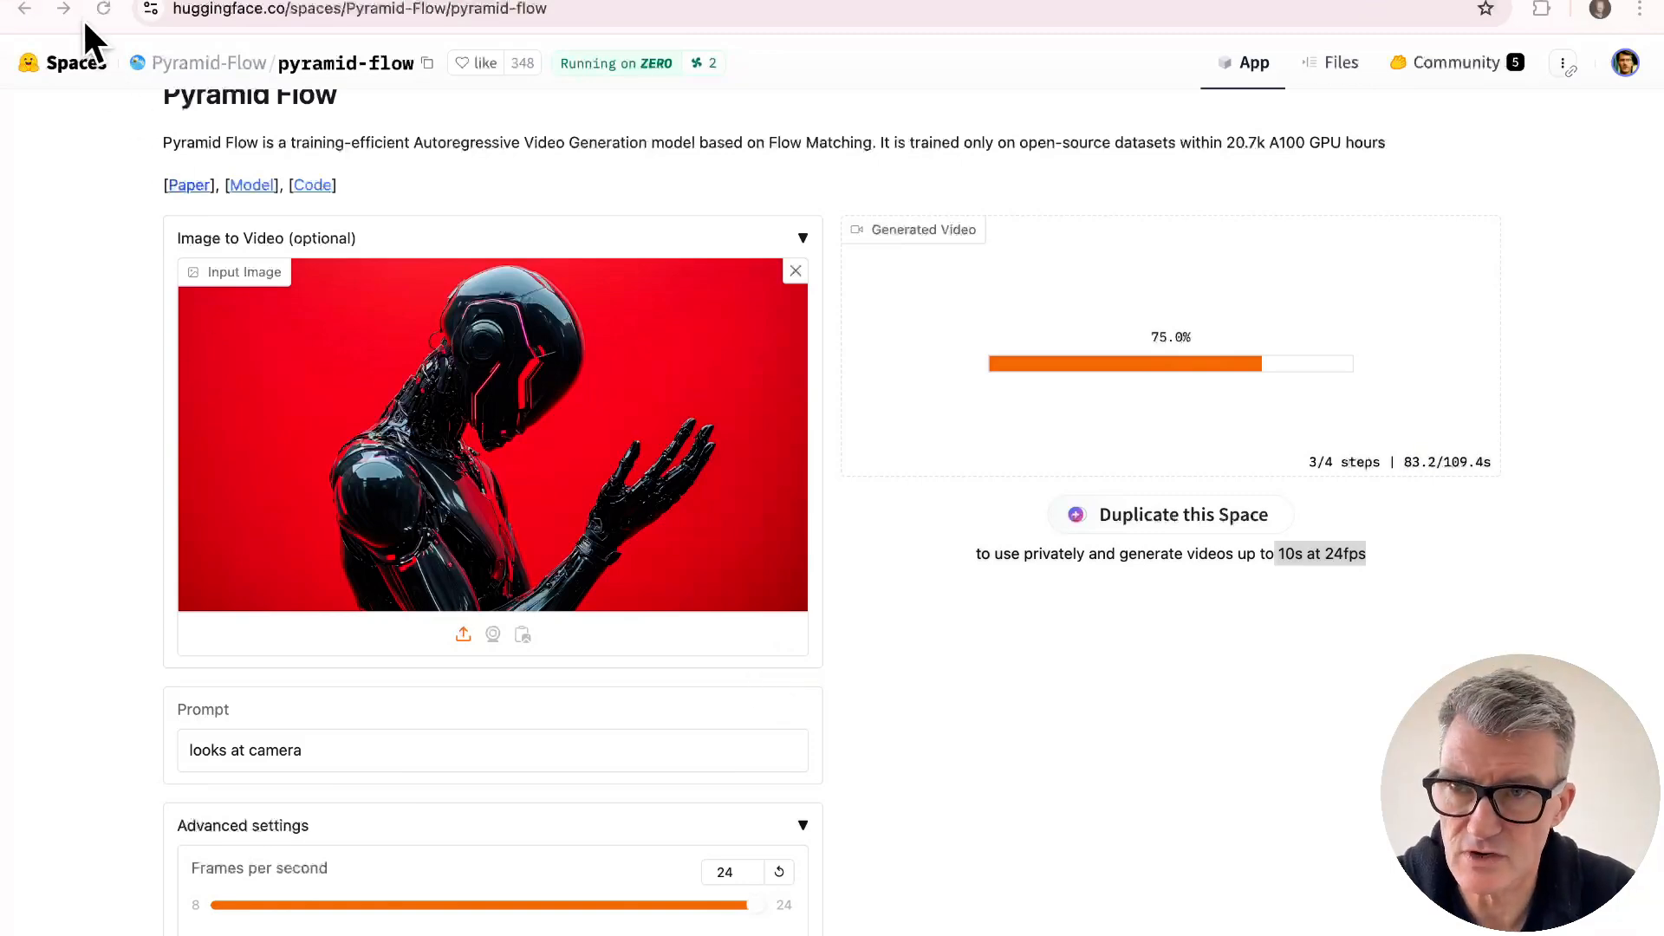
mouse_move(1514, 421)
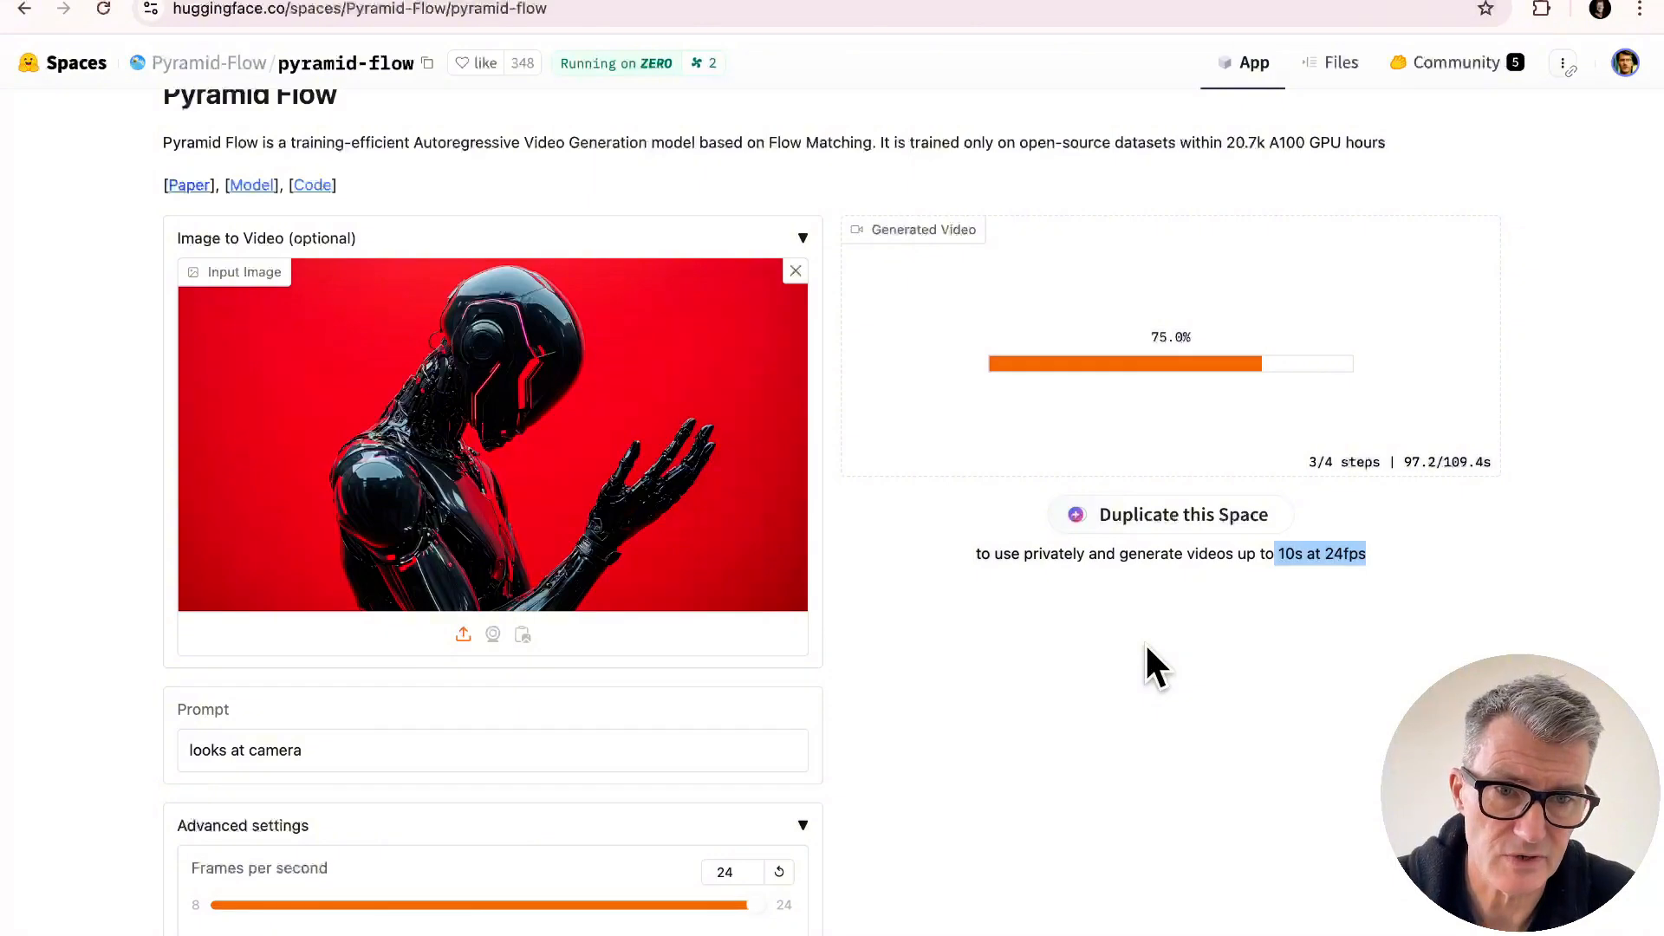
mouse_move(1131, 677)
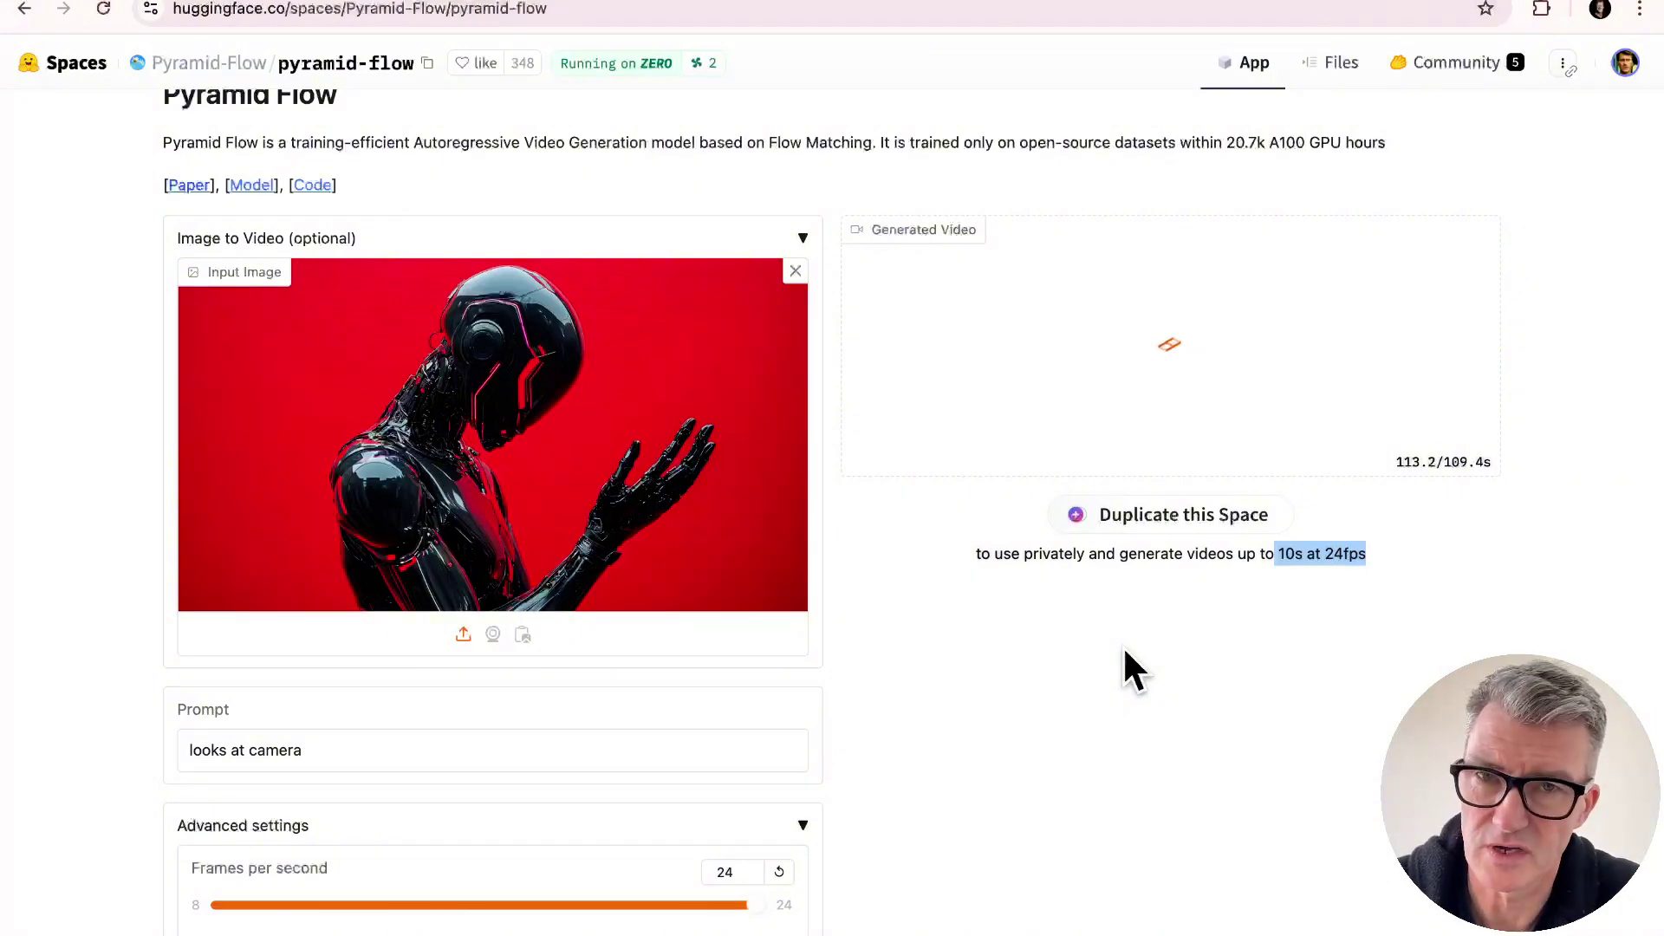
mouse_move(881, 738)
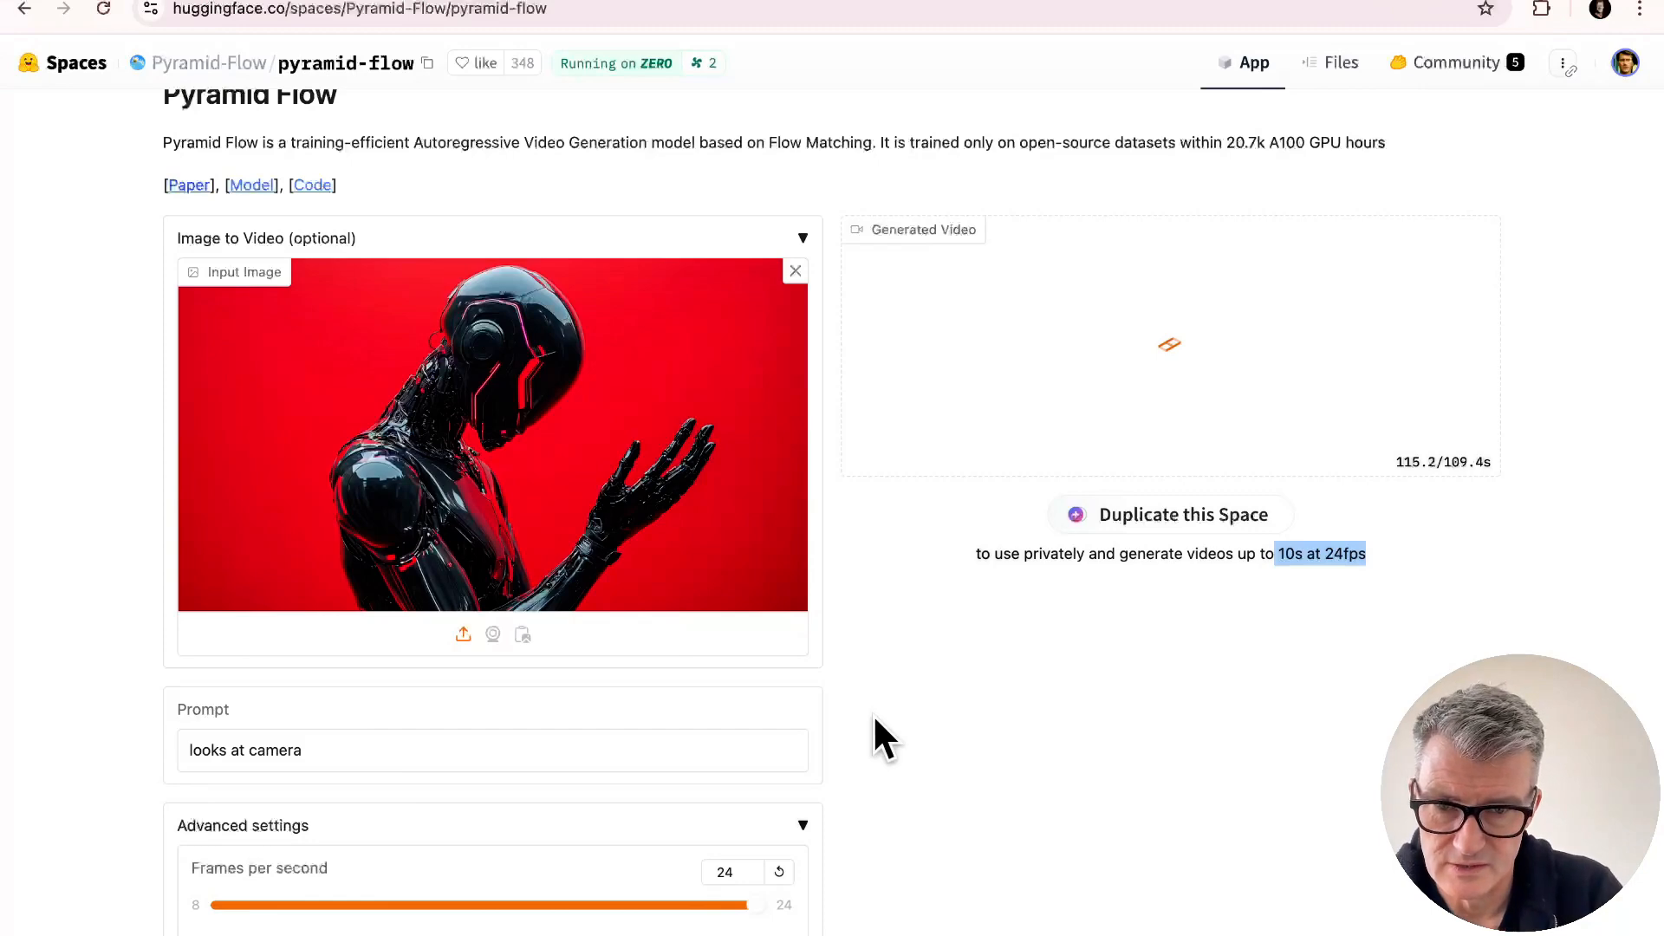
scroll("down", 3)
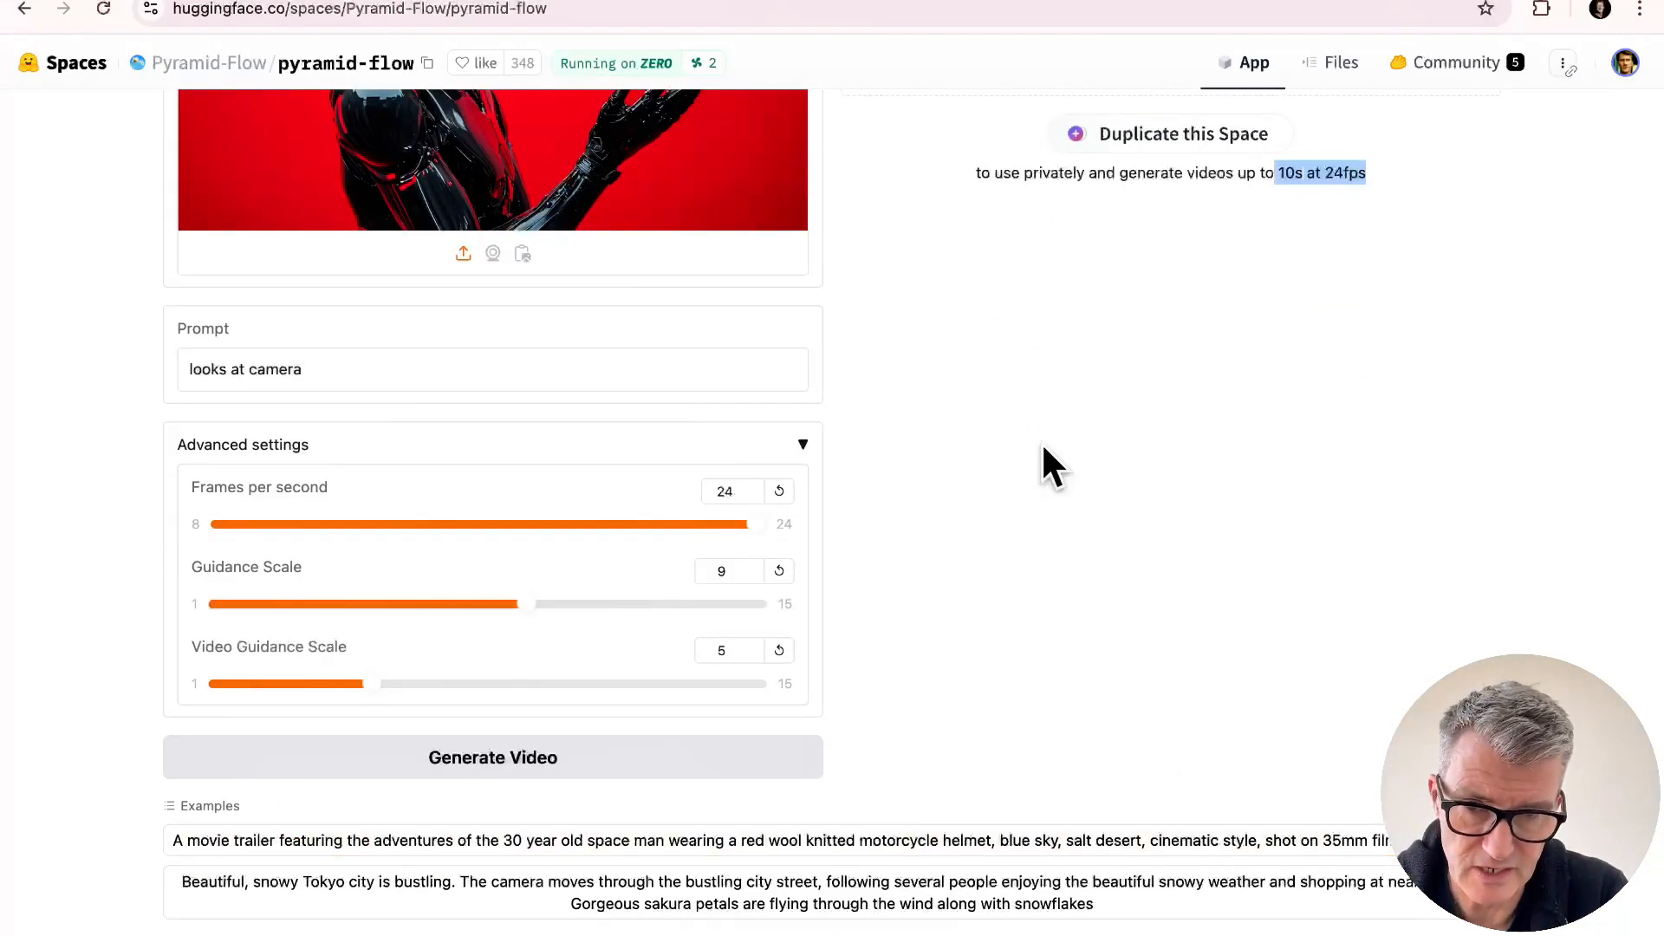
Step: Play the one-second robot video, then scroll to the Generate Video button
scroll("up", 3)
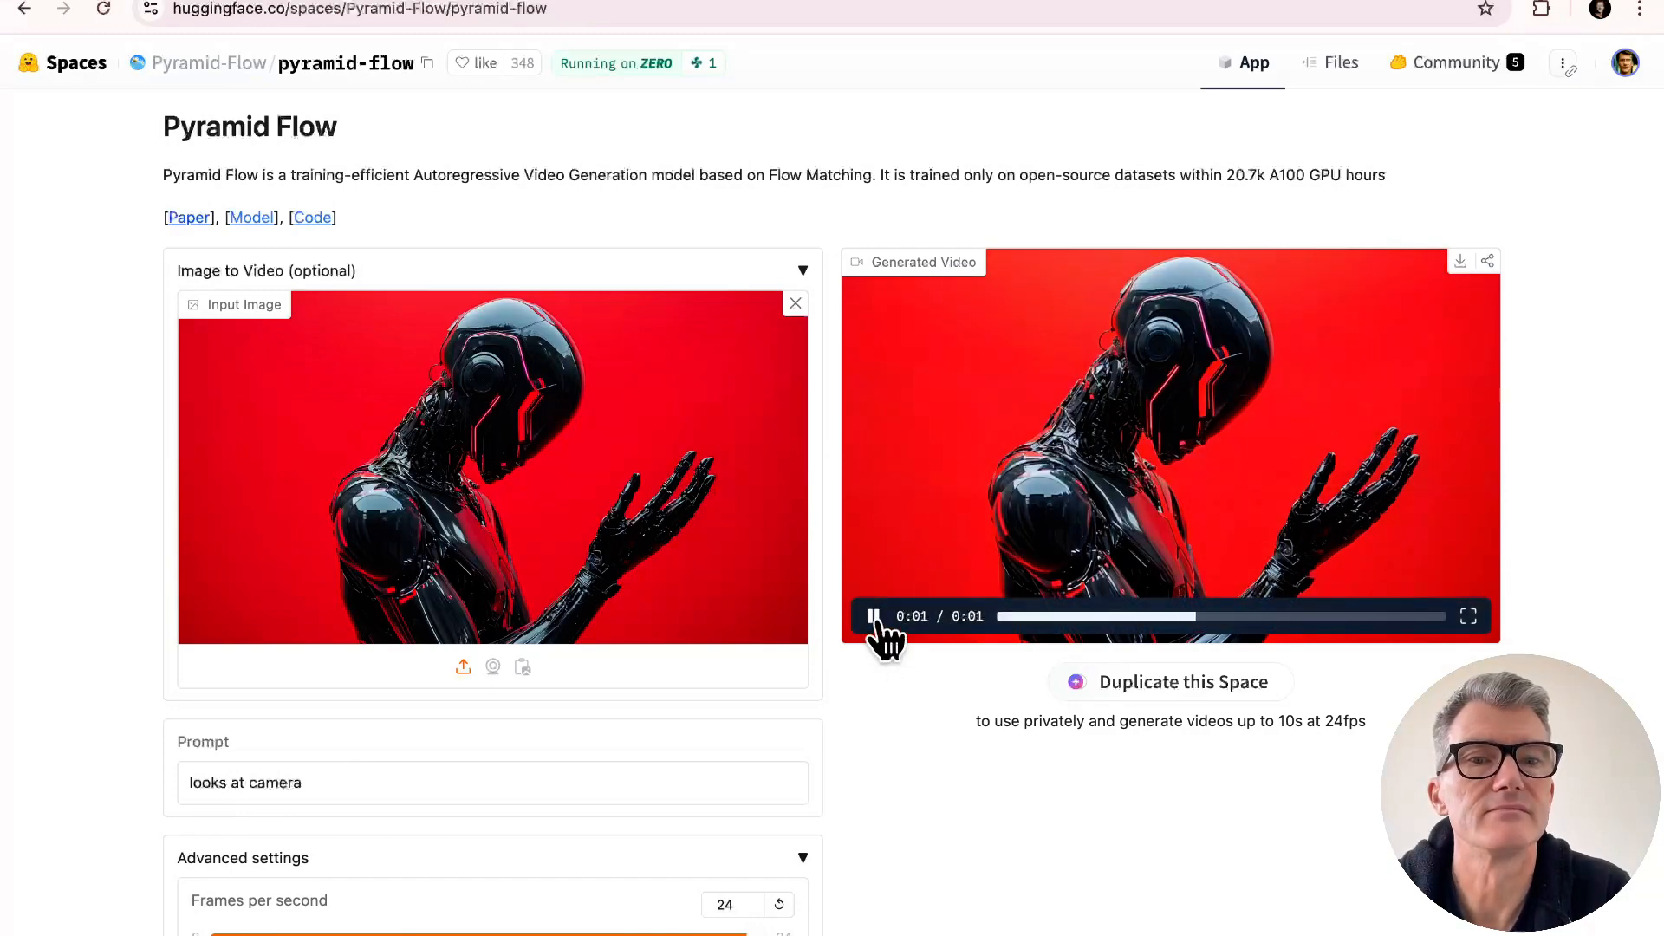
scroll("down", 3)
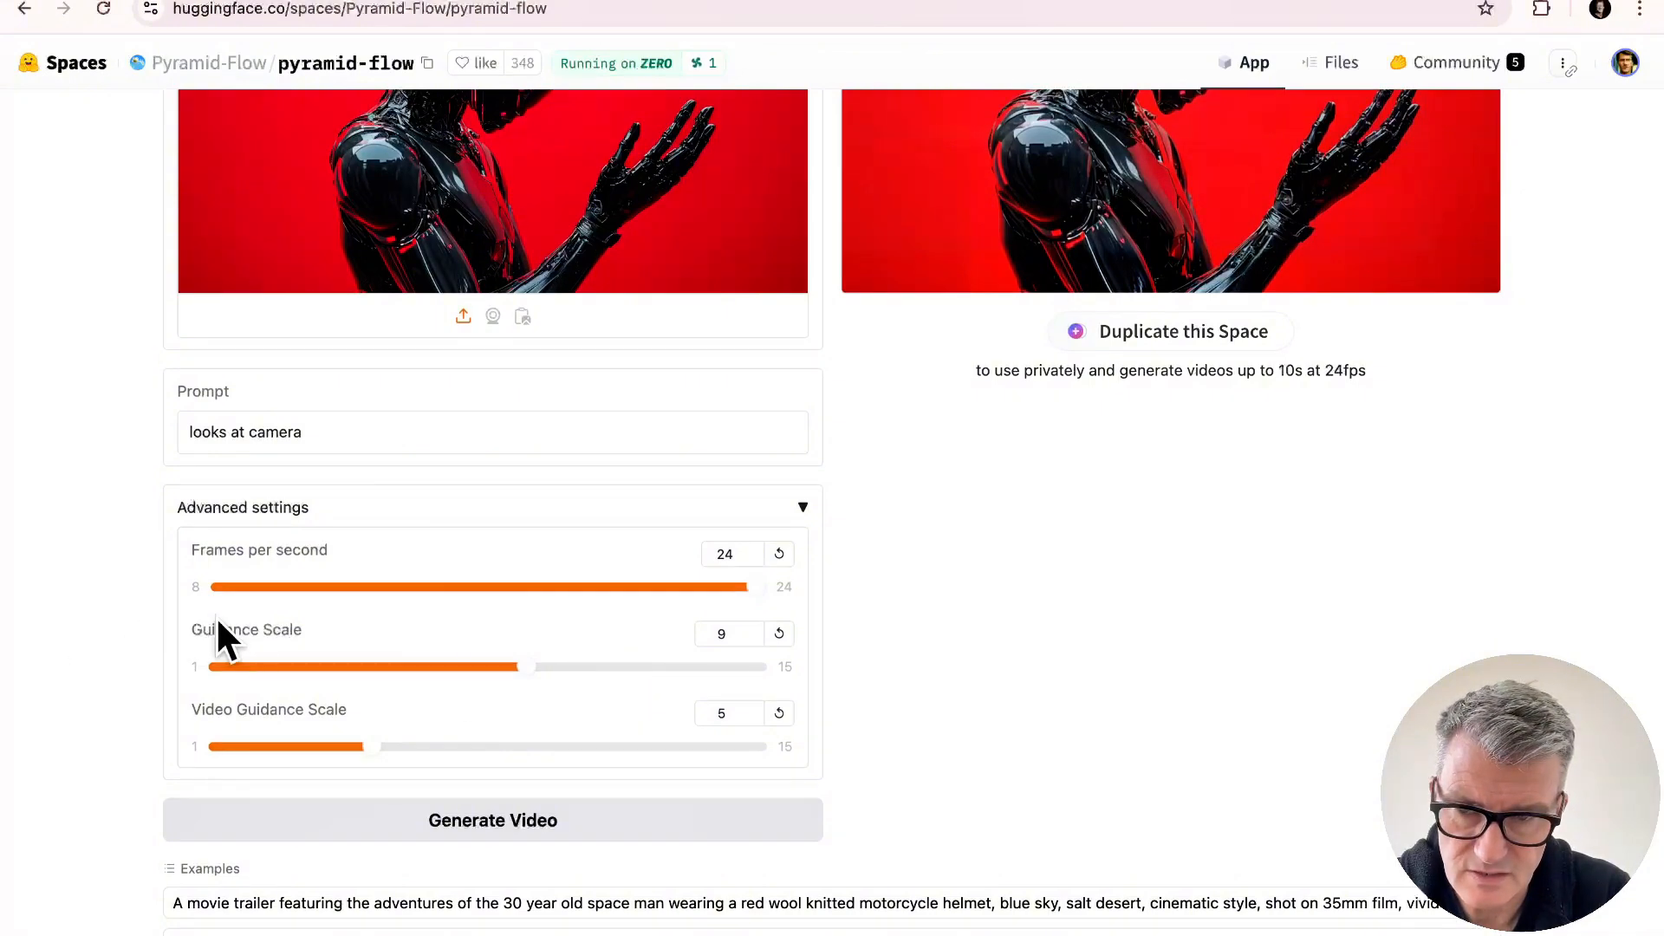
mouse_move(670, 727)
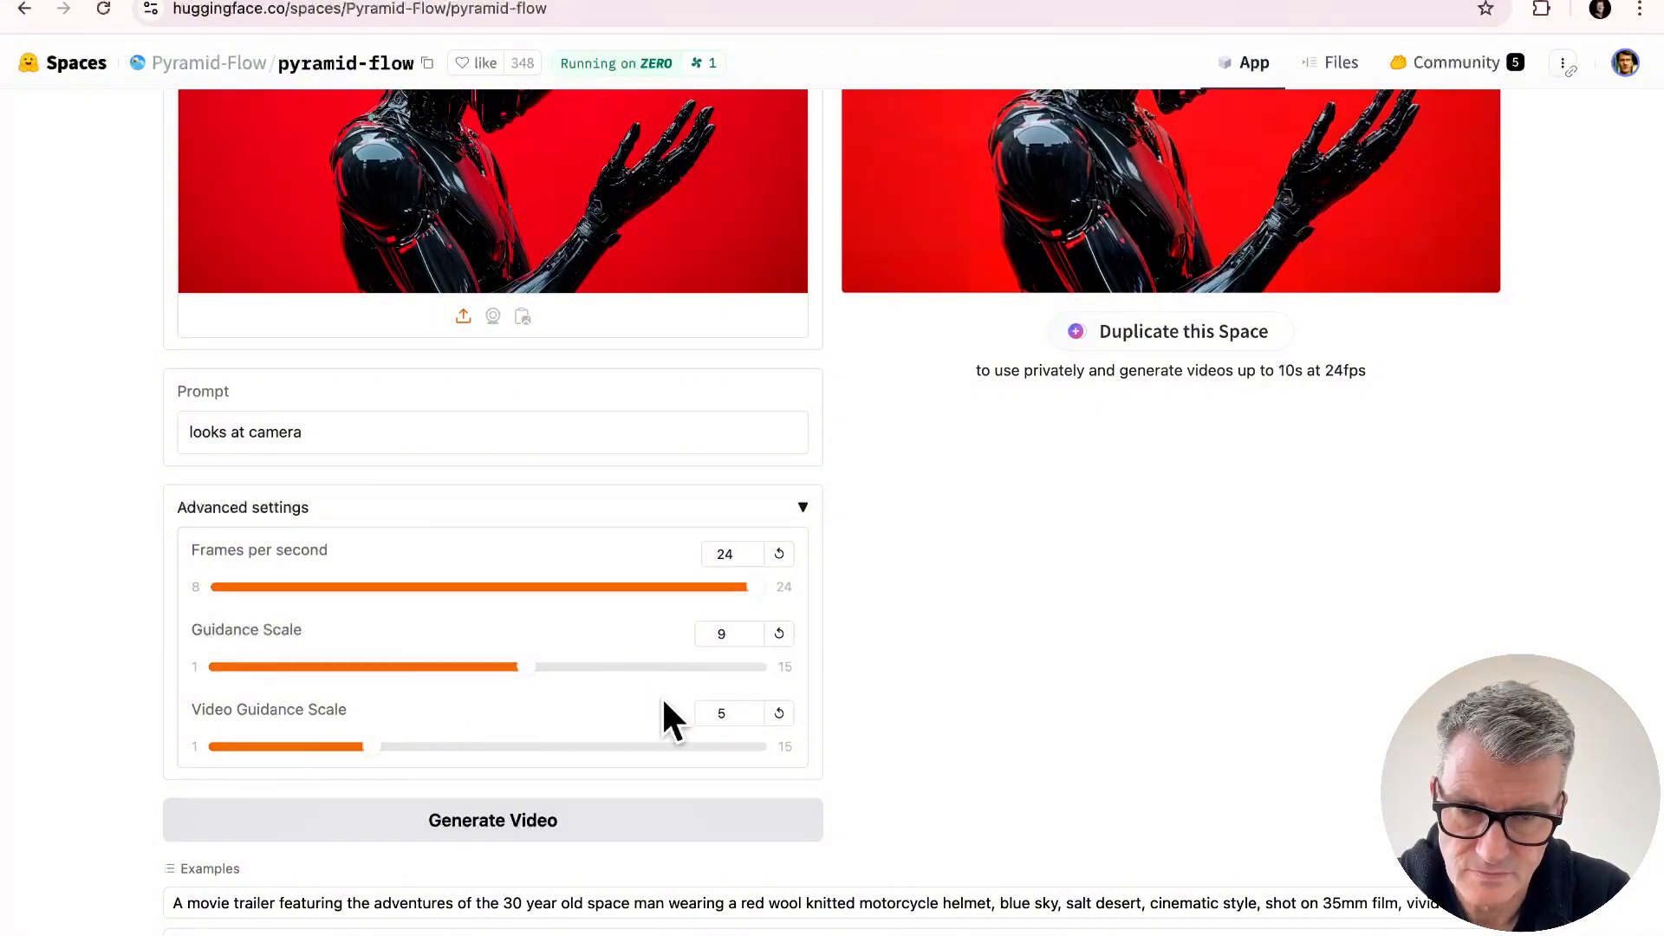
mouse_move(512, 840)
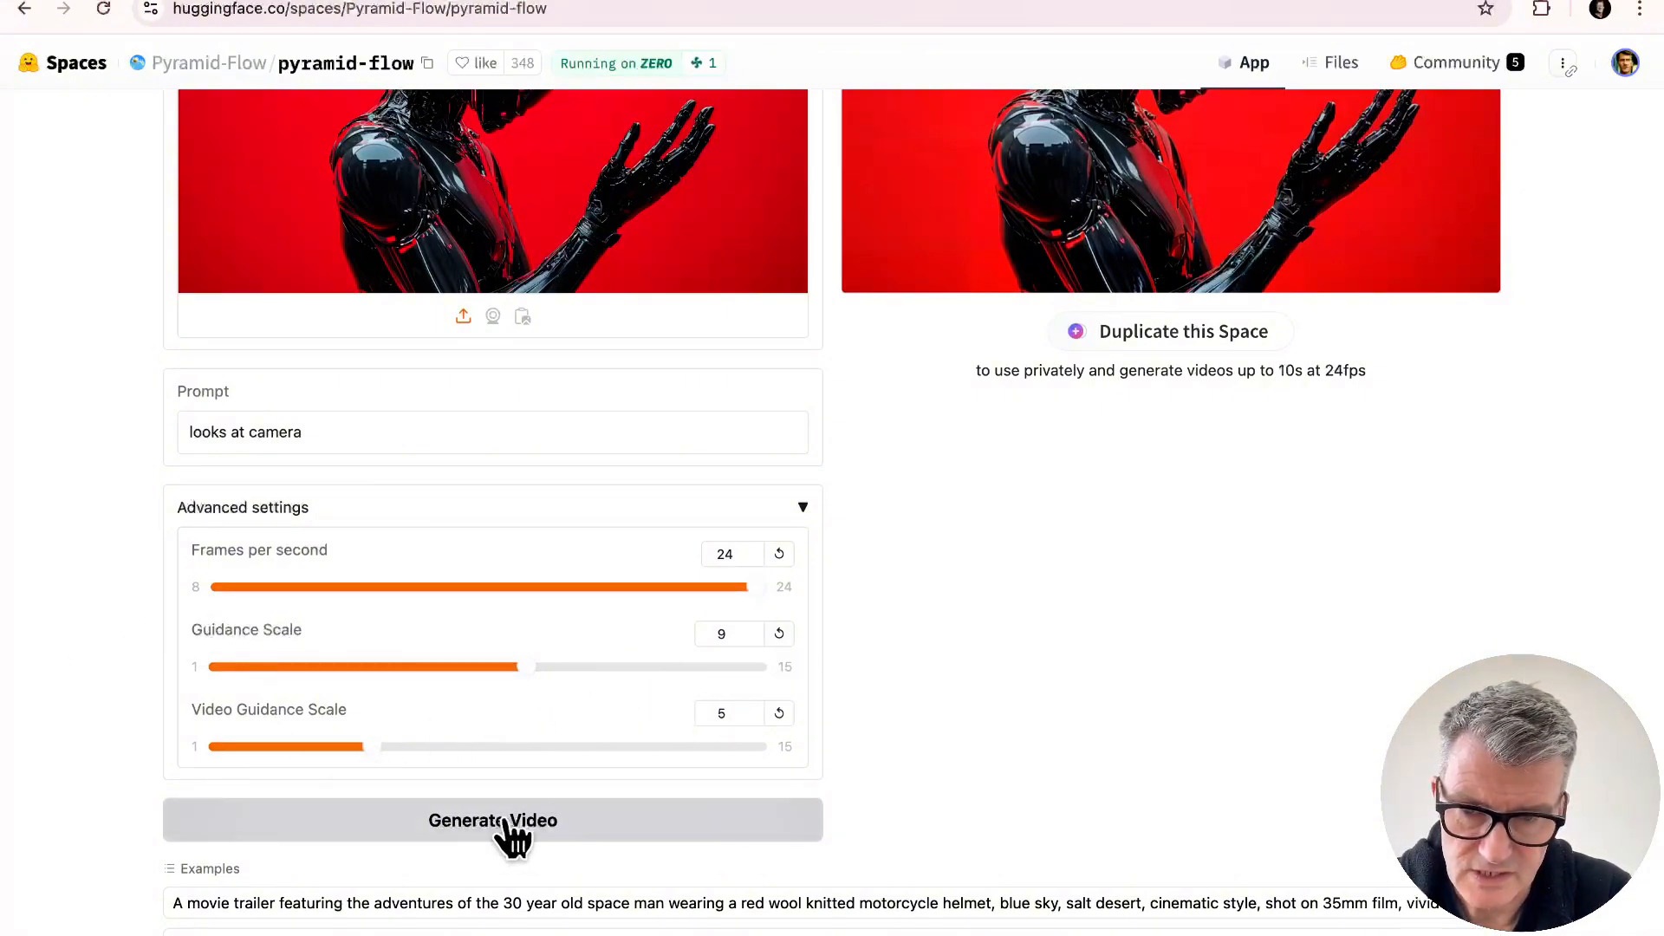
Step: Rerun generation, which fails on free GPU quota, and close the error toast
left_click(493, 821)
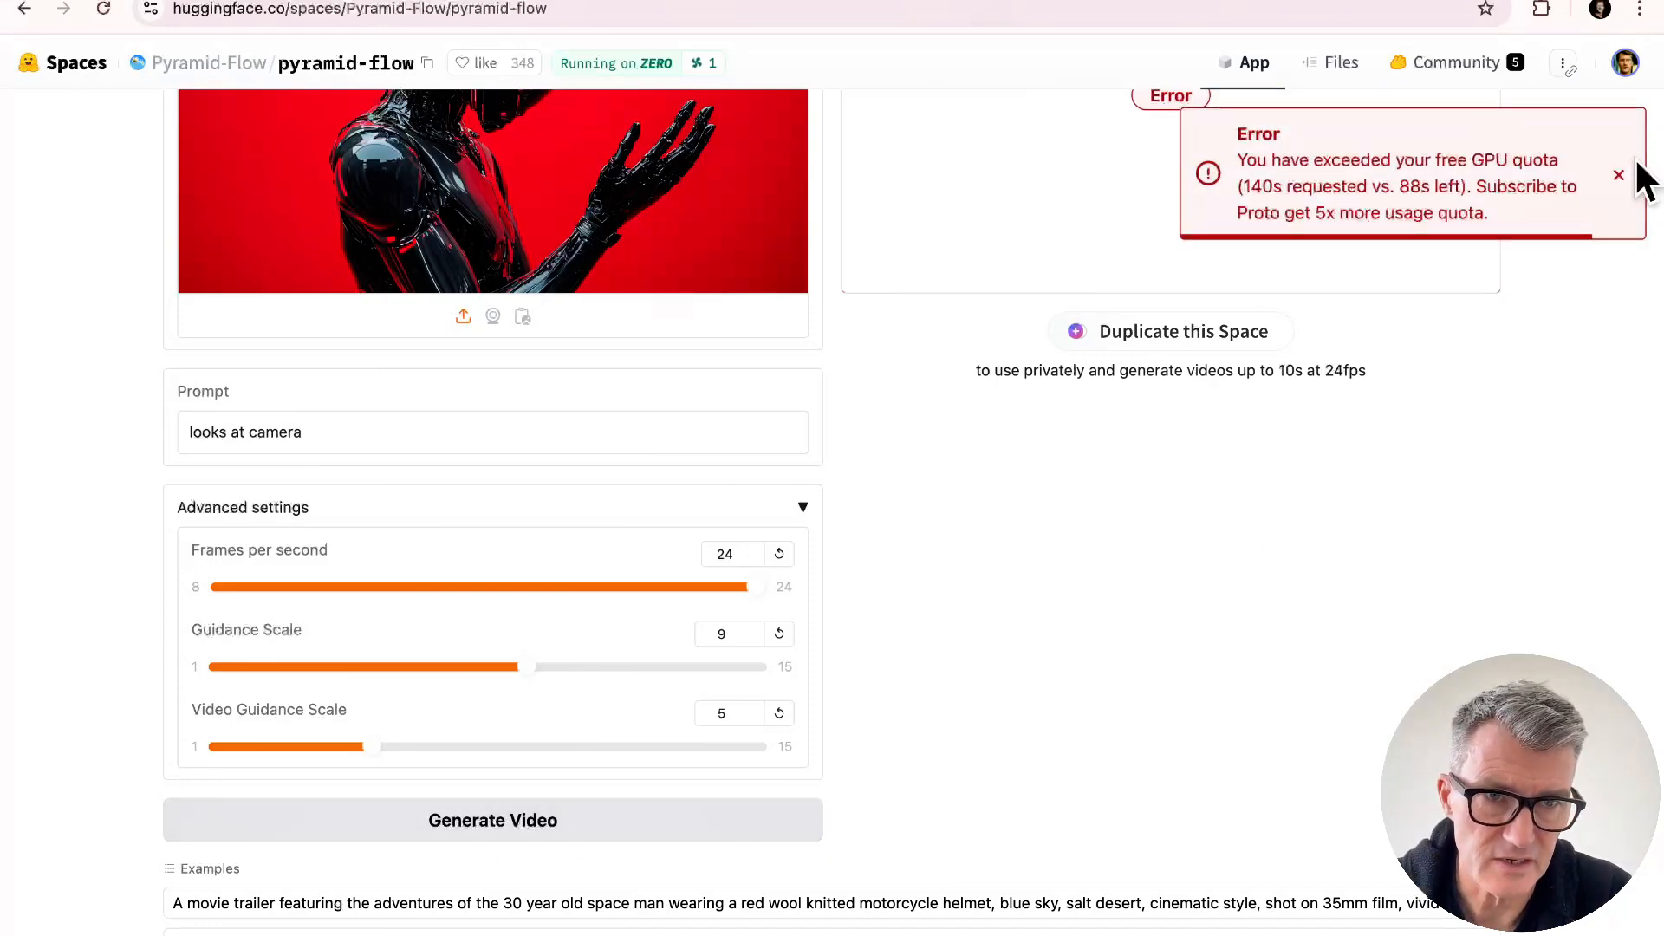
left_click(1618, 174)
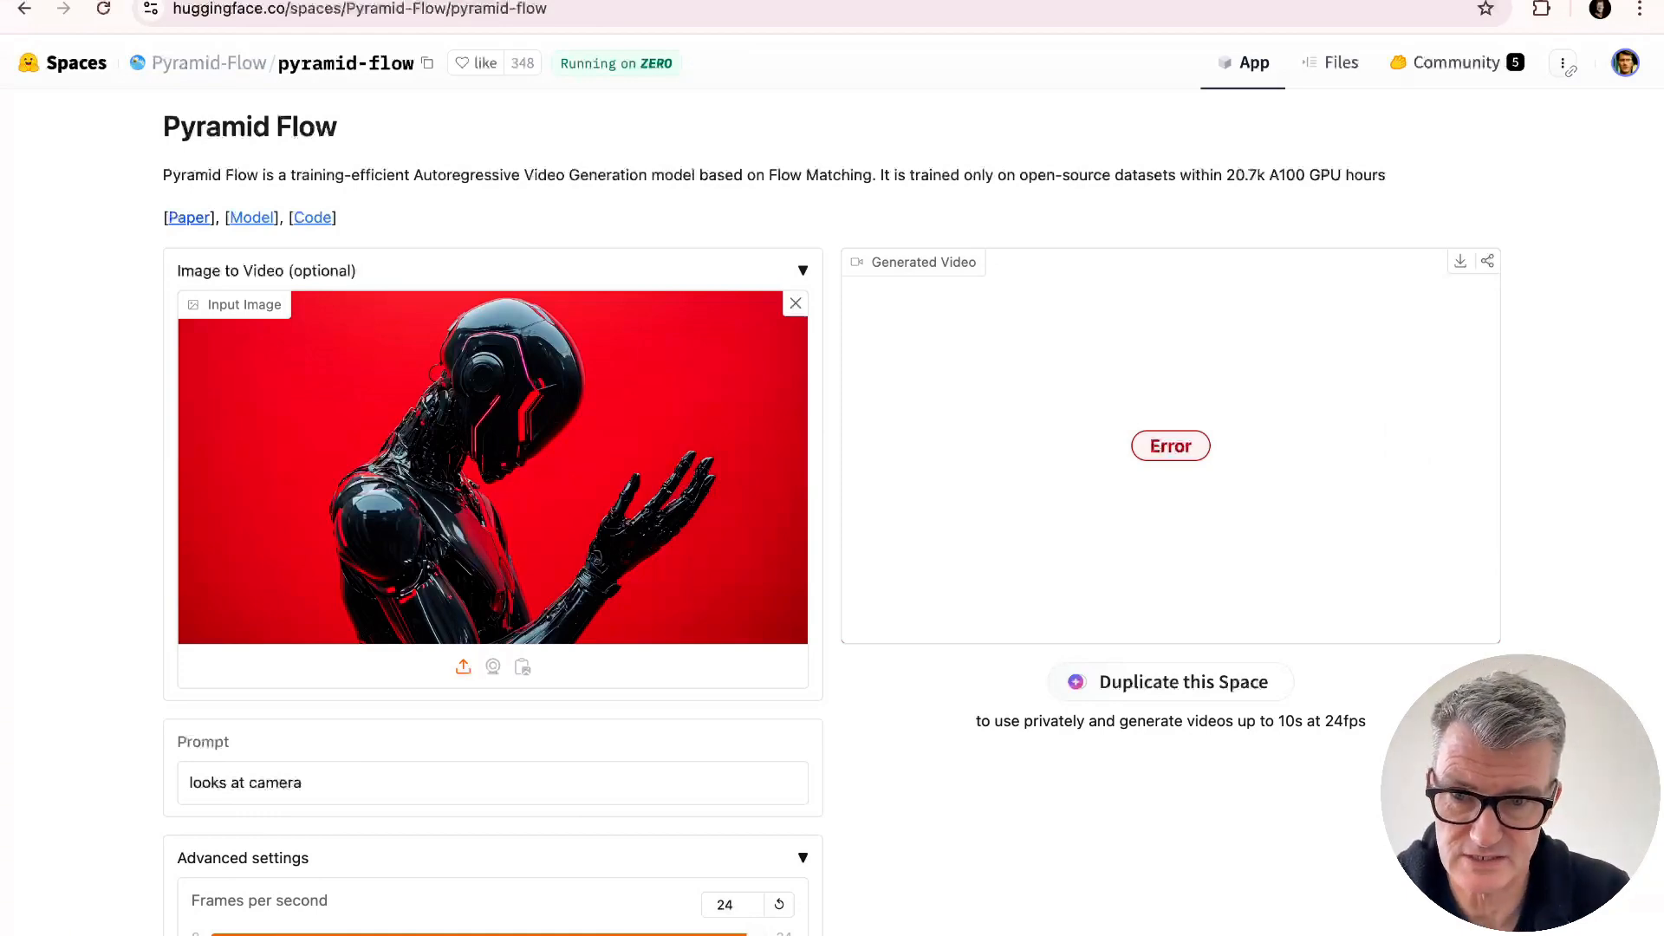
mouse_move(404, 733)
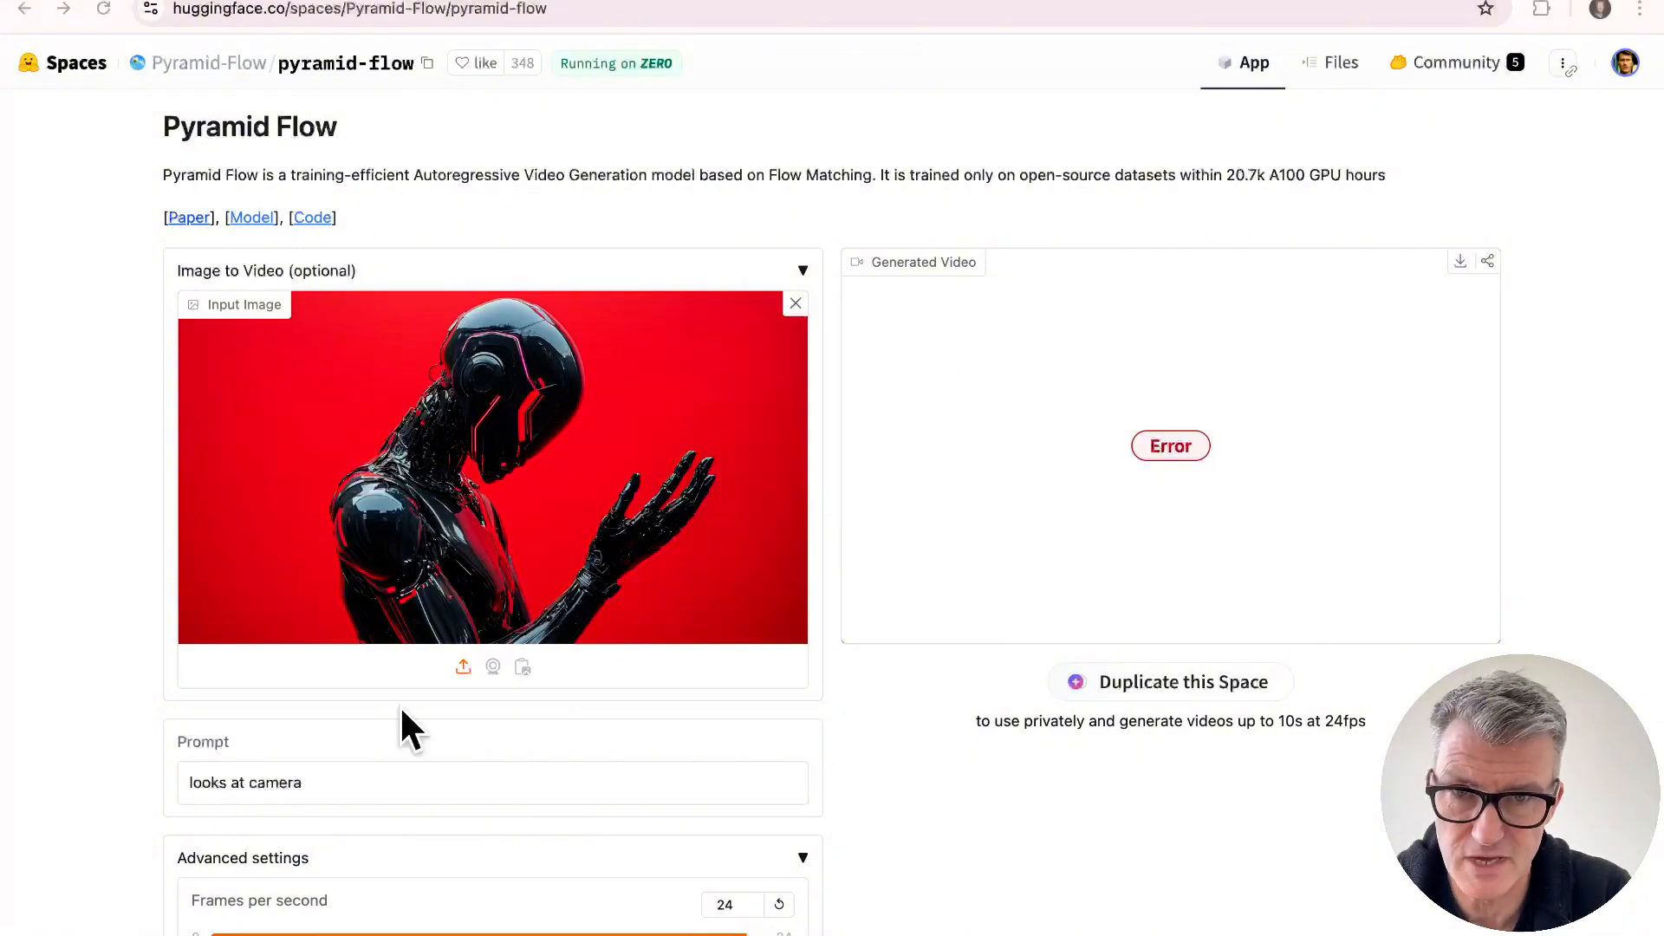
mouse_move(1517, 208)
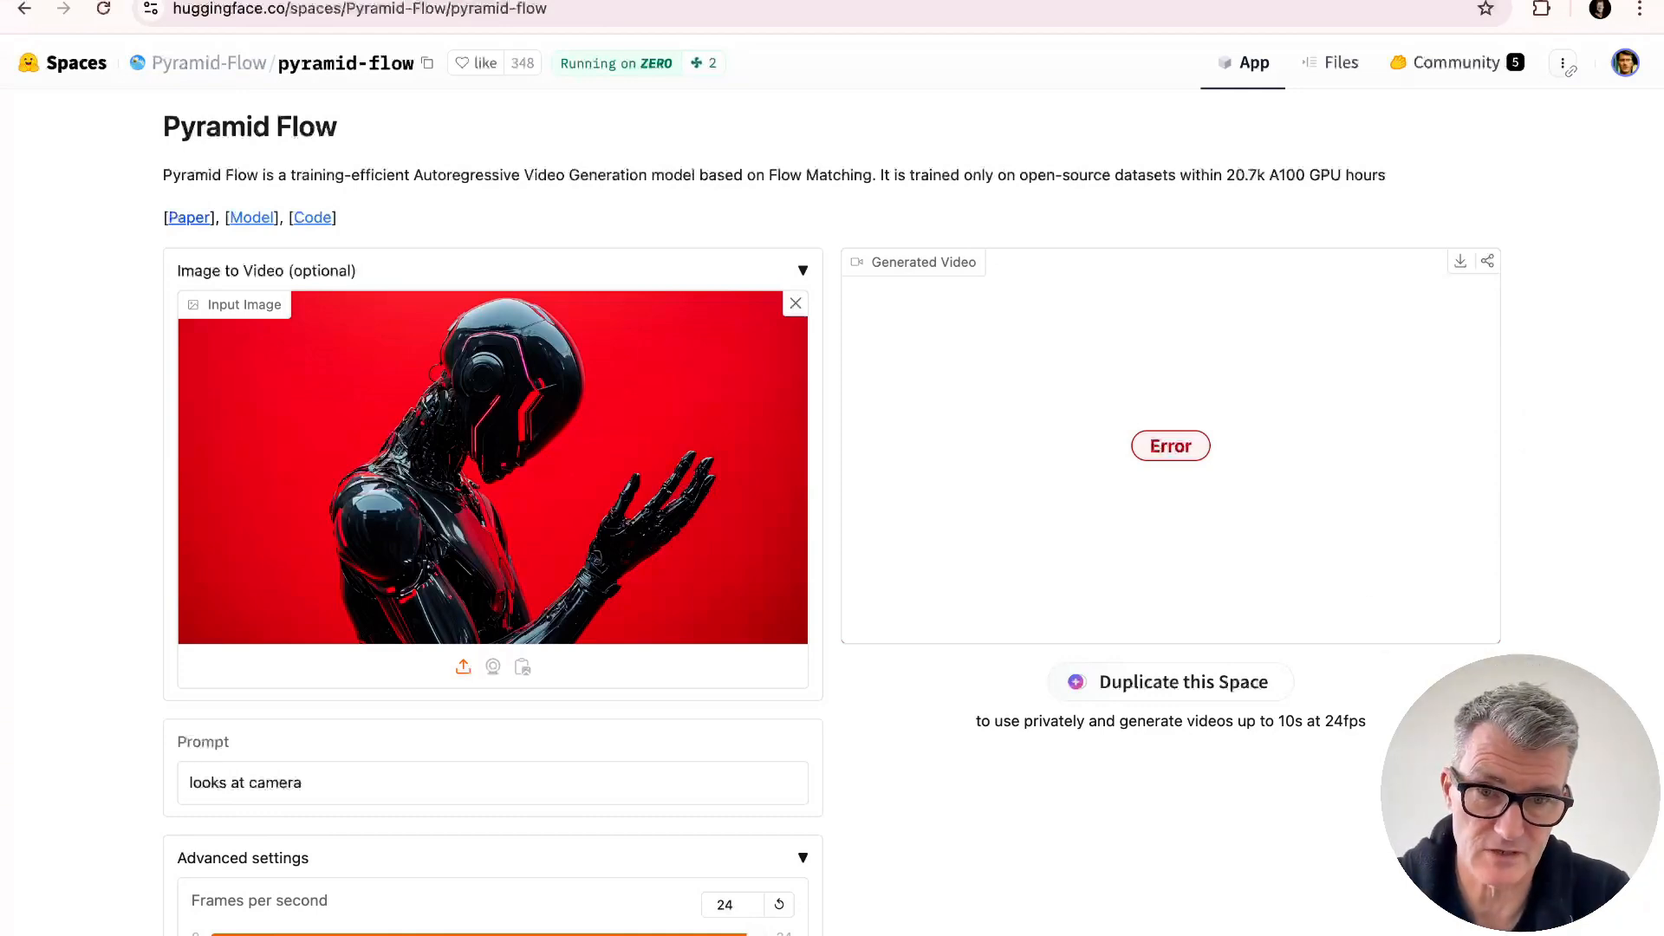
mouse_move(599, 887)
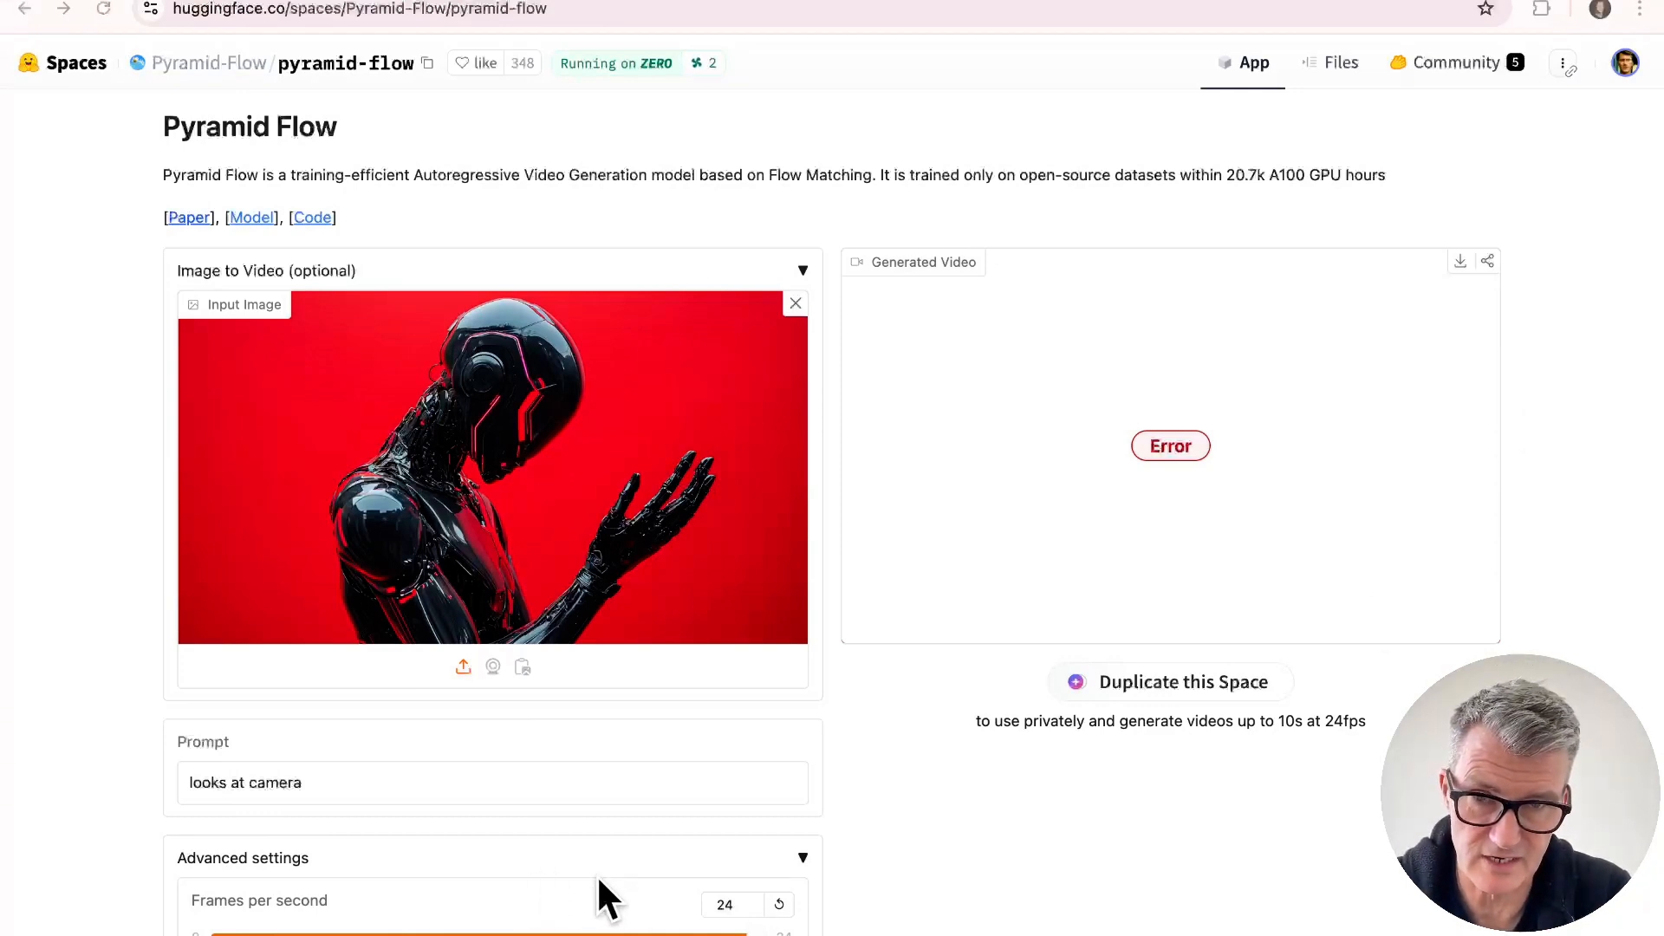